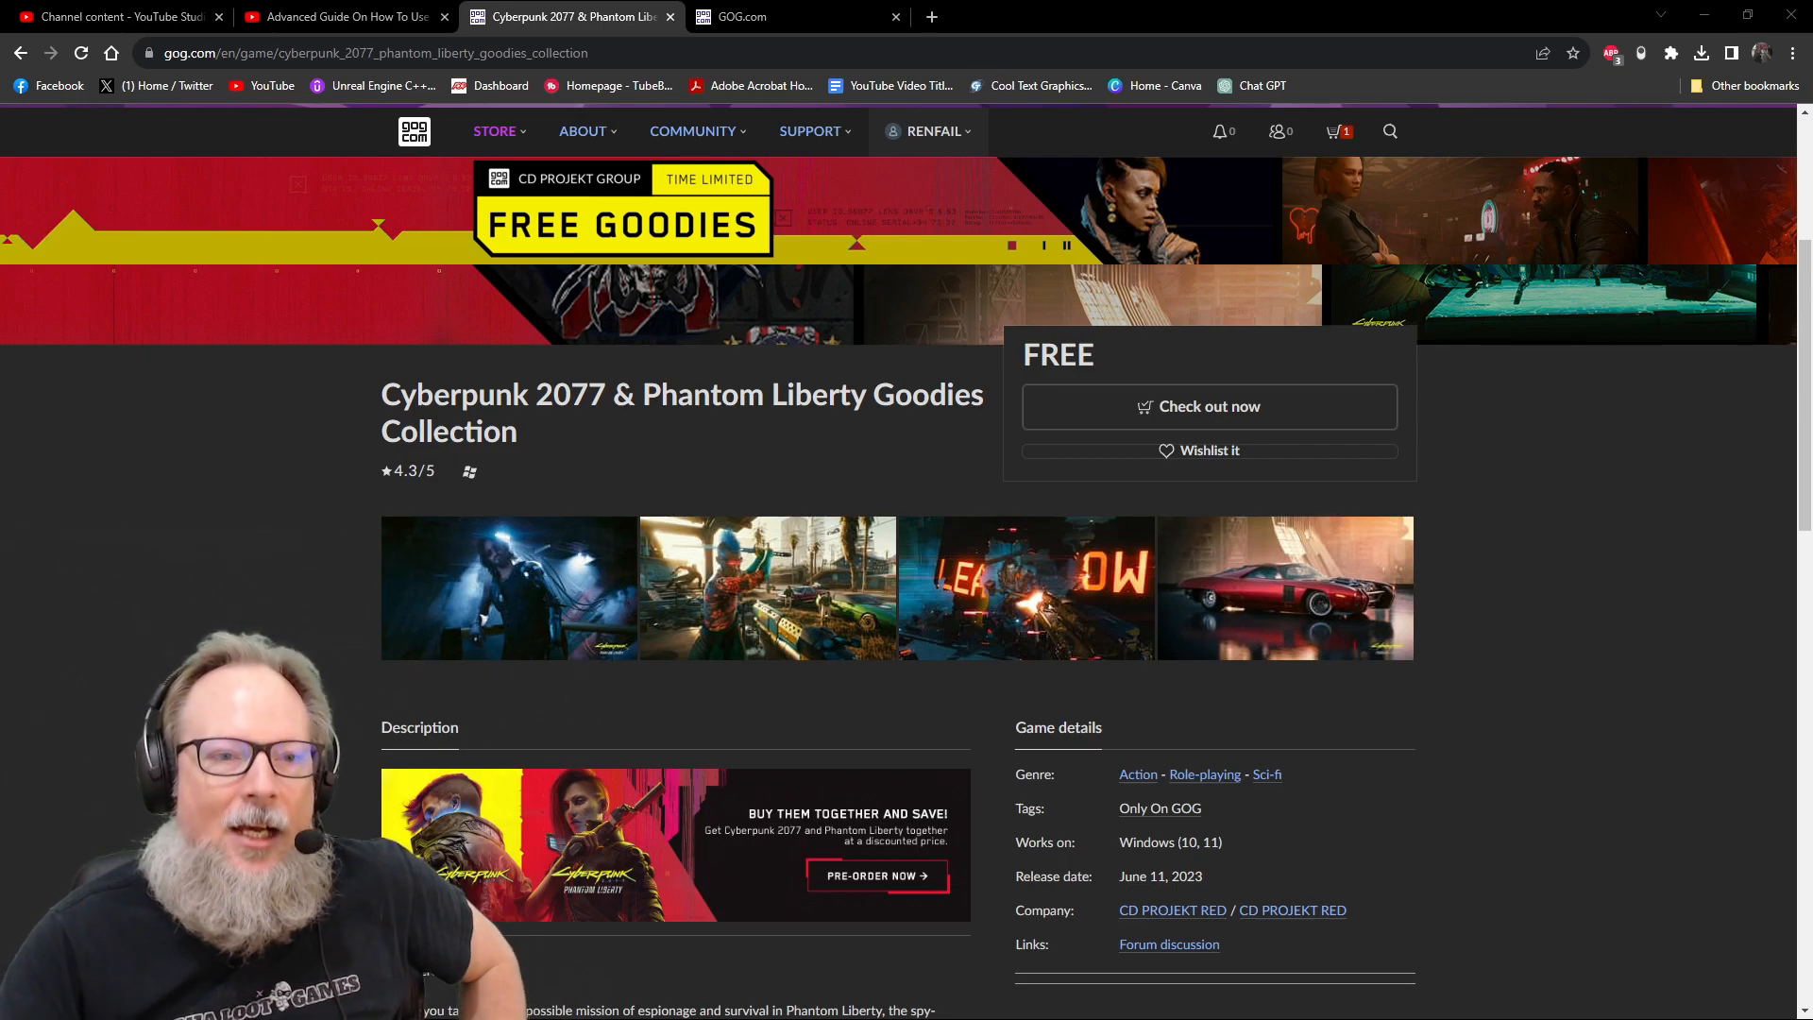
# Scroll through Posters_Arasaka_61x91cm.pdf in Edge, then zoom the poster larger.
pyautogui.scroll(-3)
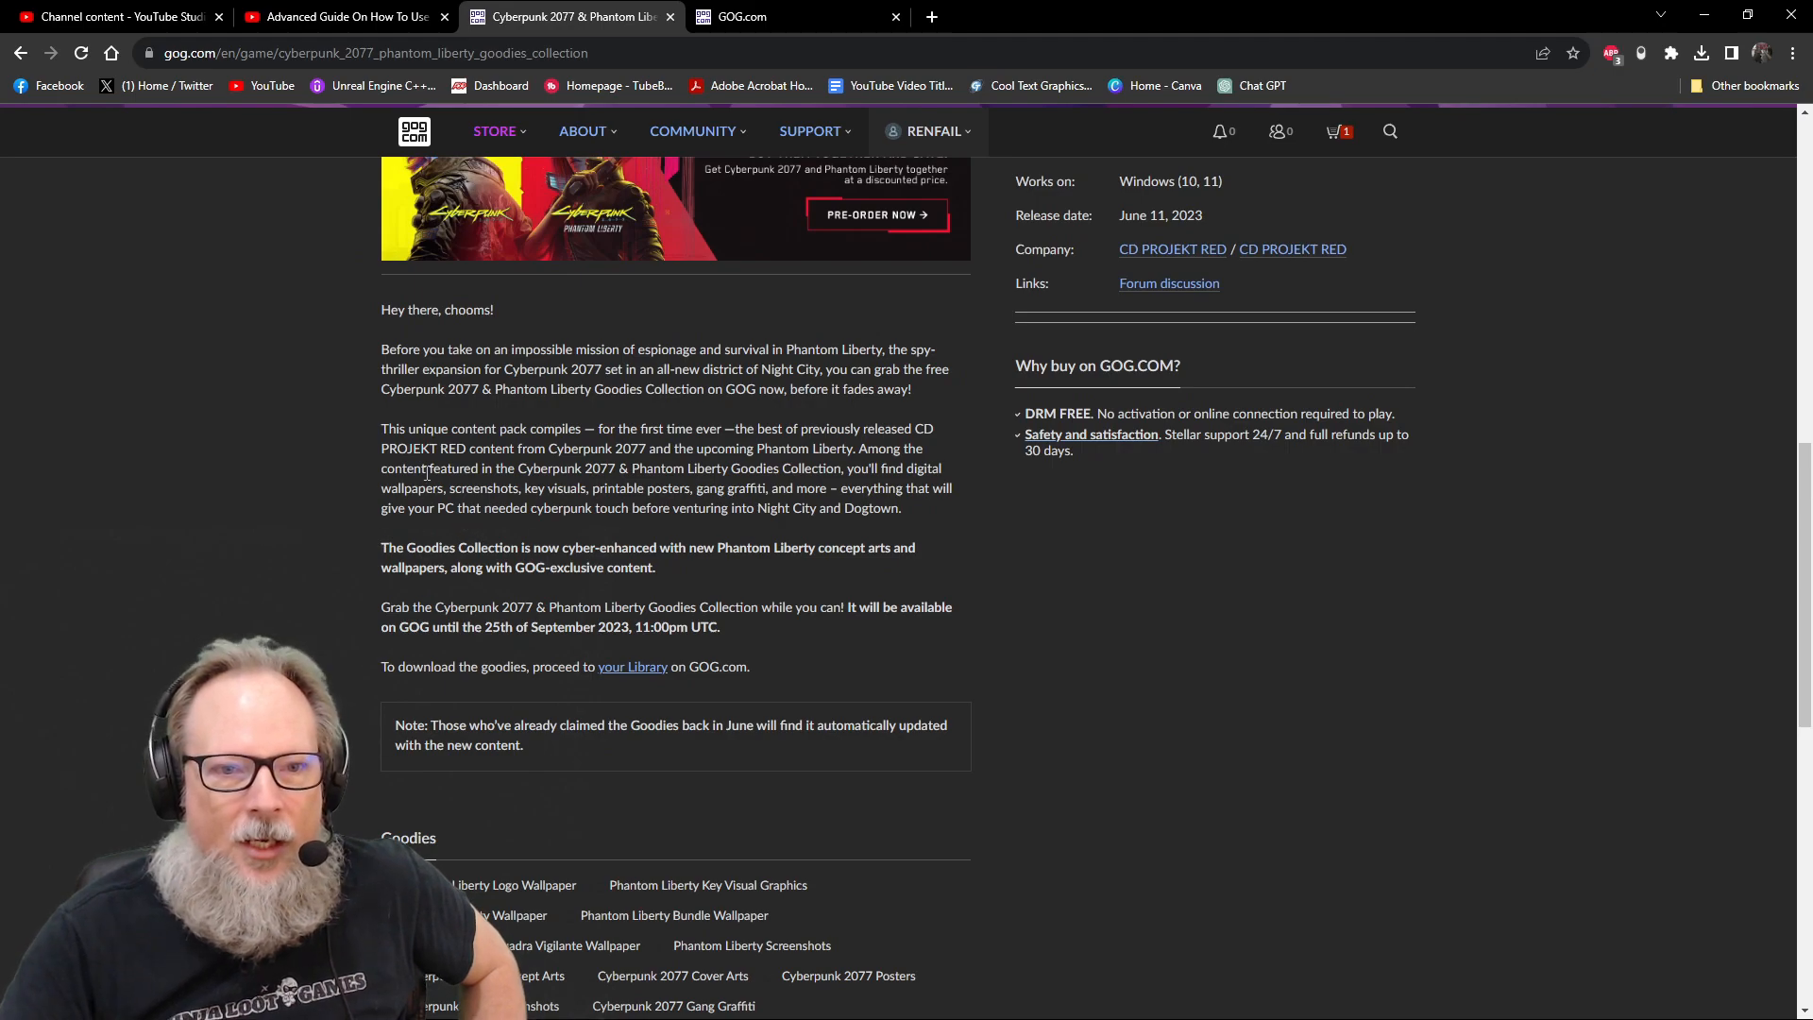
pyautogui.scroll(-3)
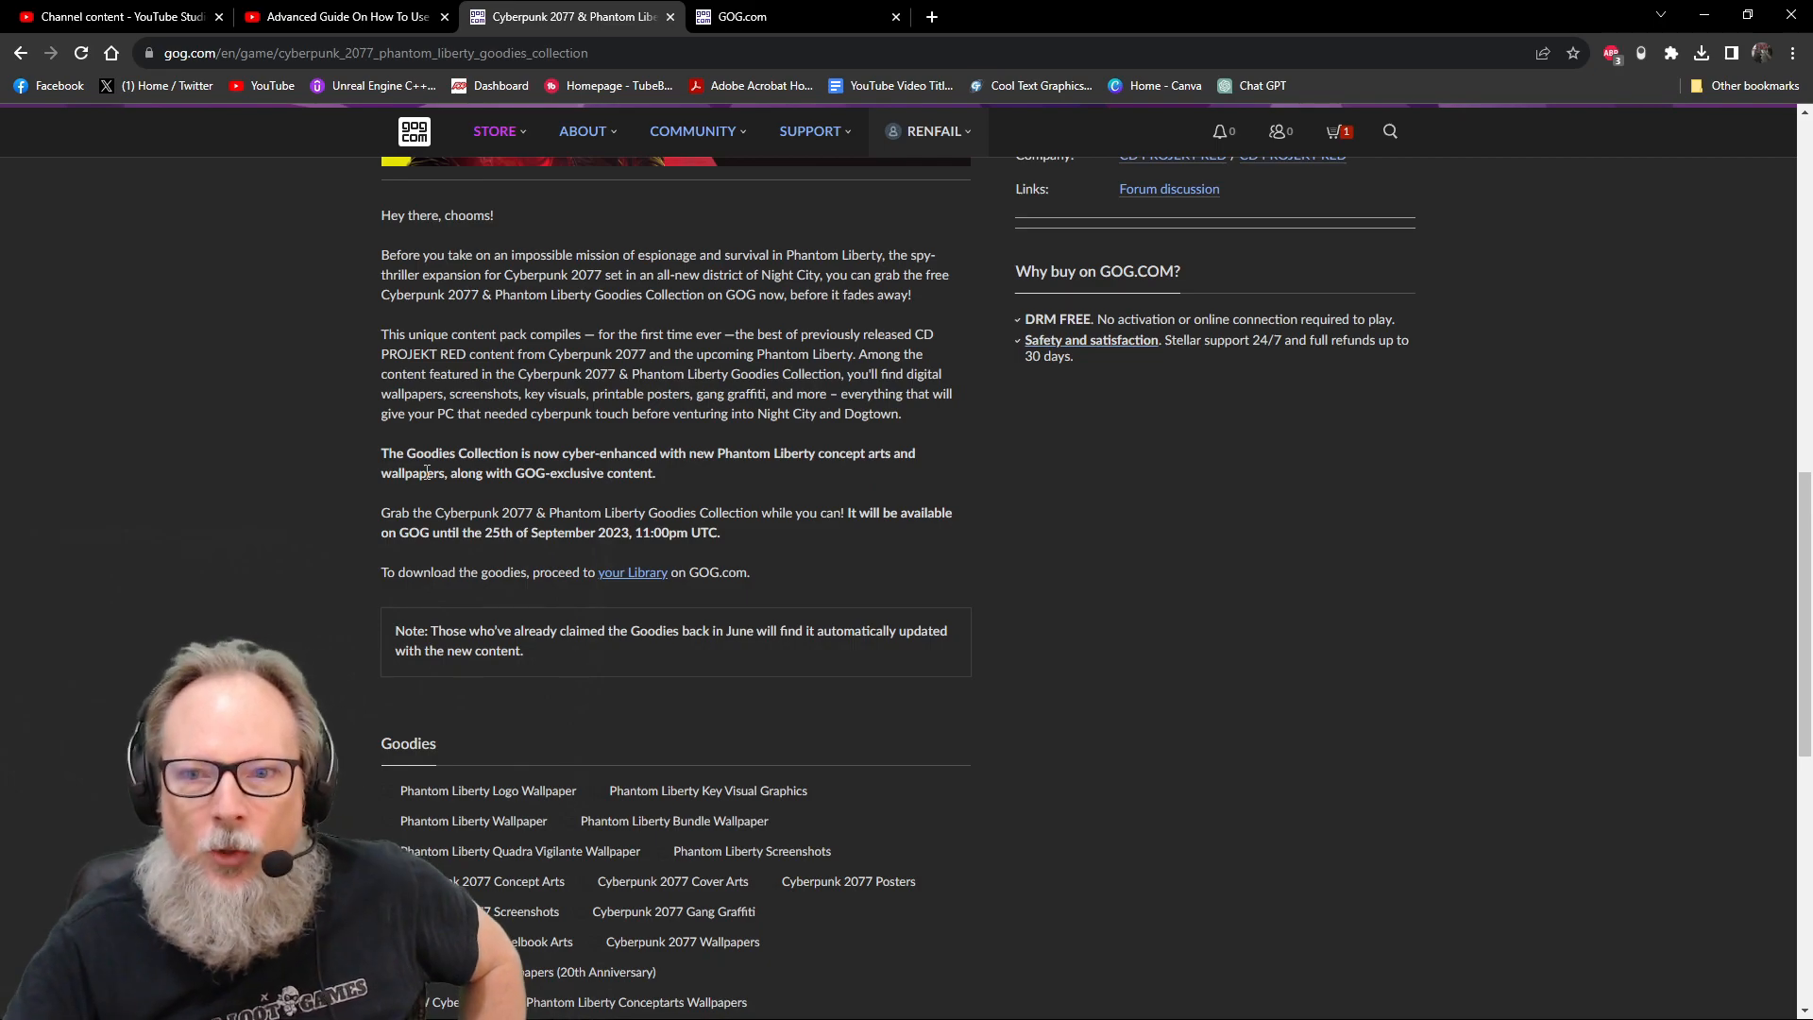
pyautogui.scroll(3)
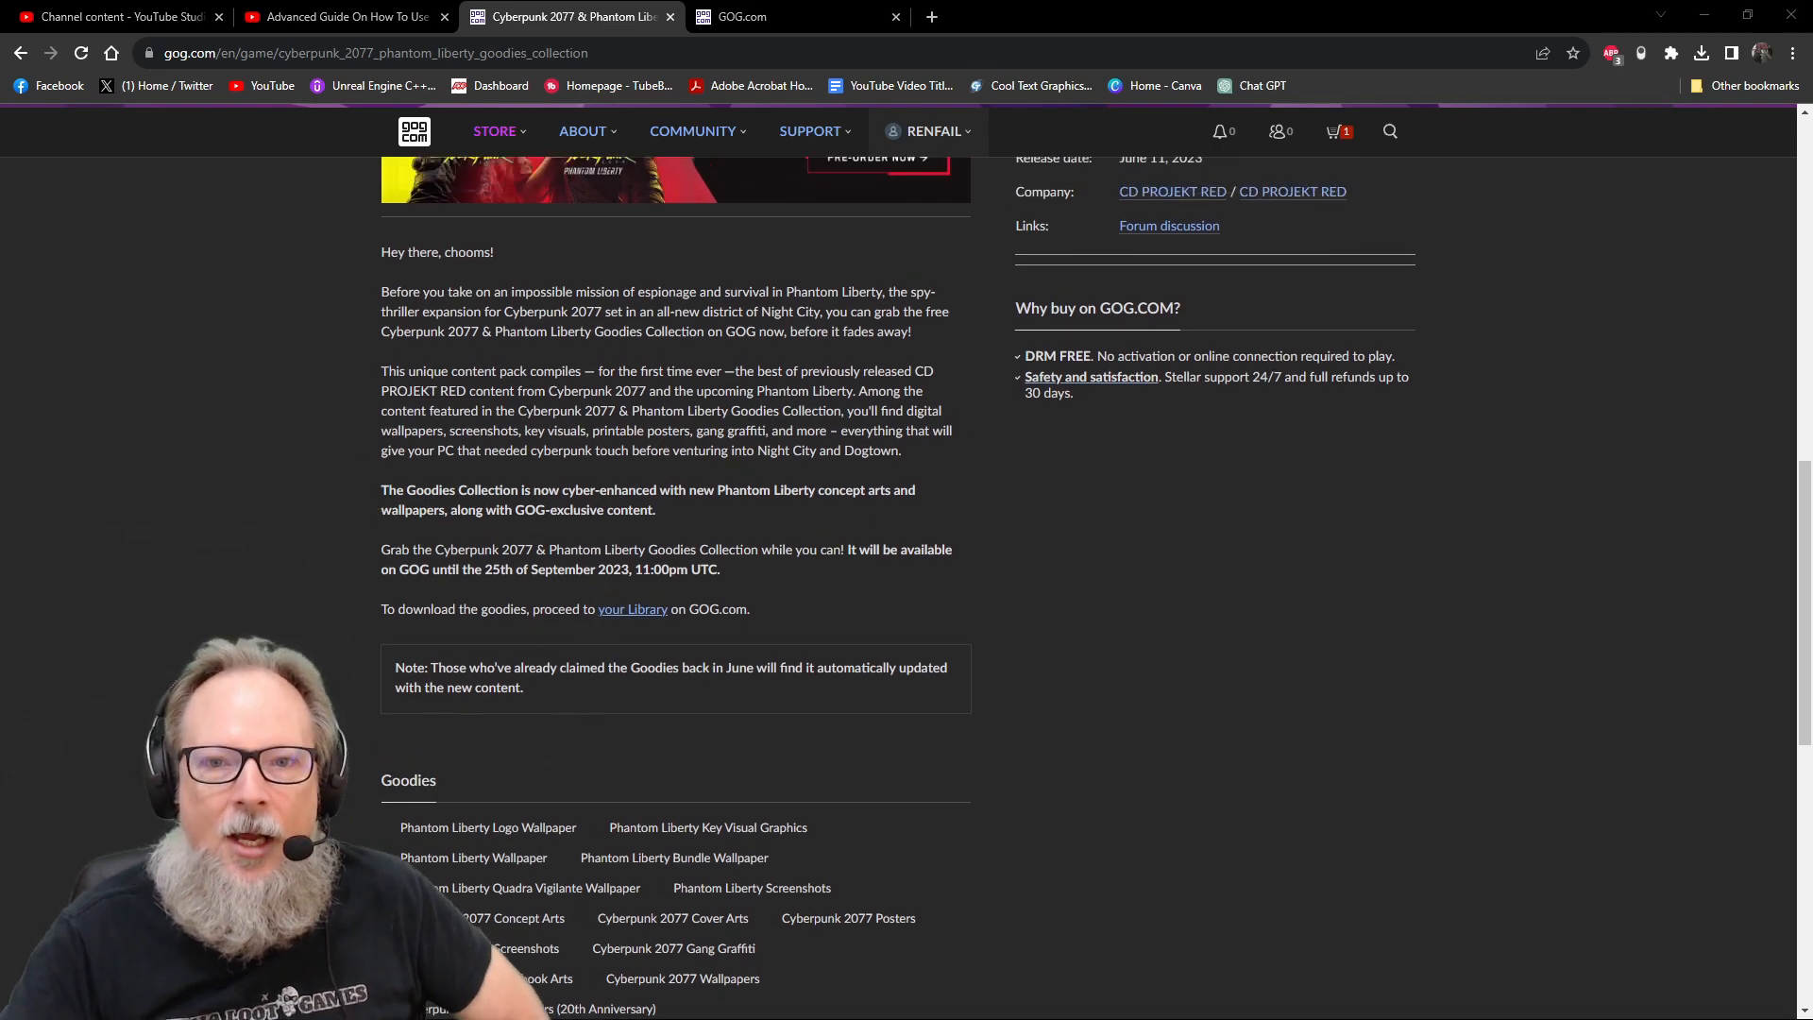
pyautogui.scroll(3)
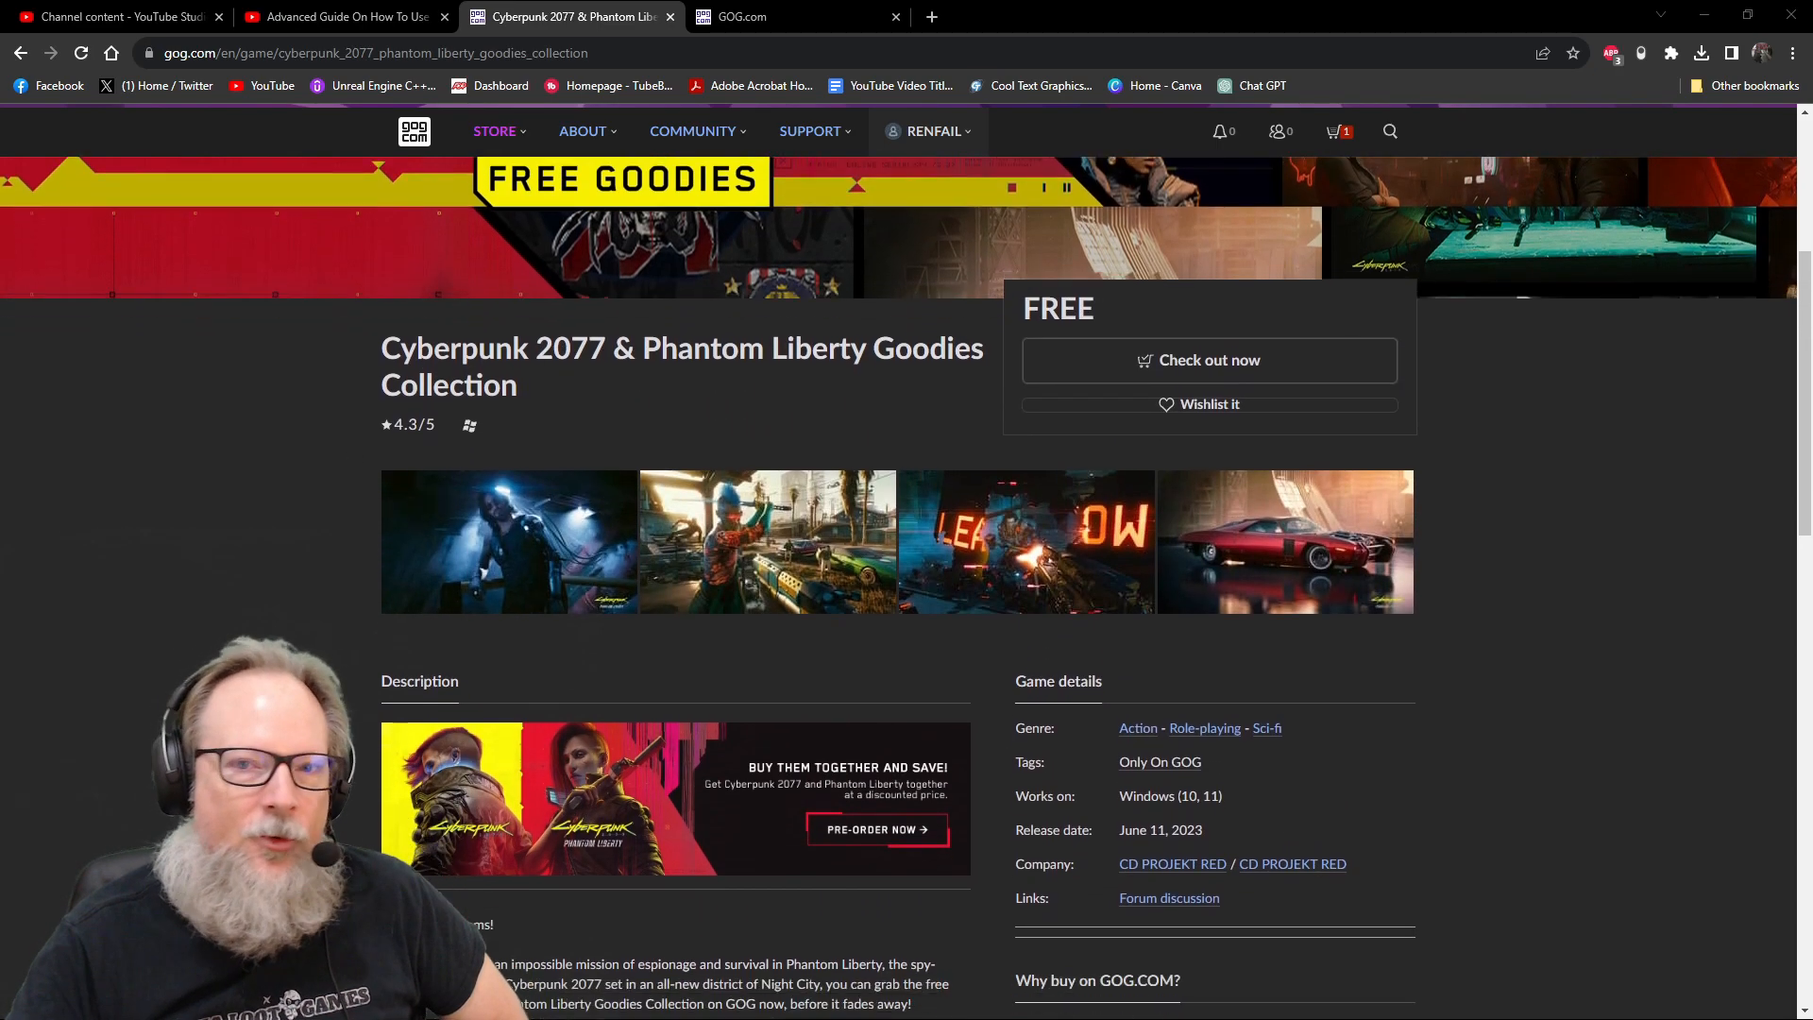
pyautogui.scroll(-3)
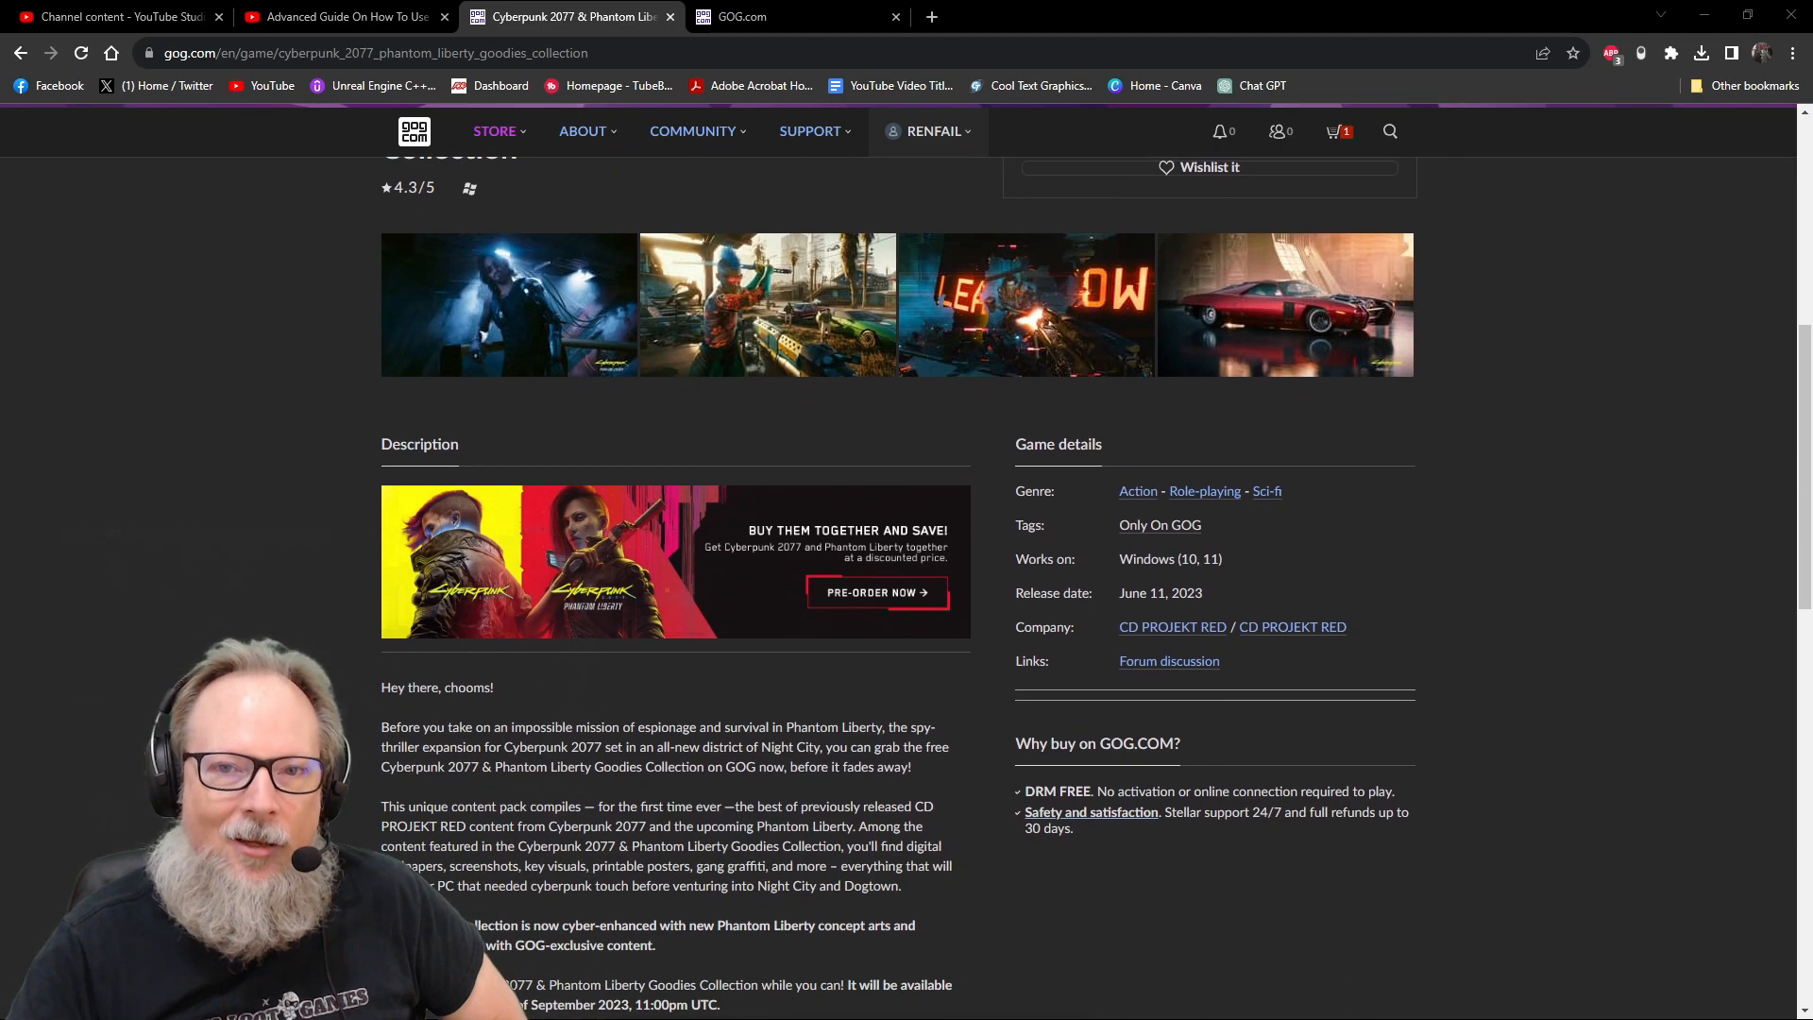
pyautogui.scroll(3)
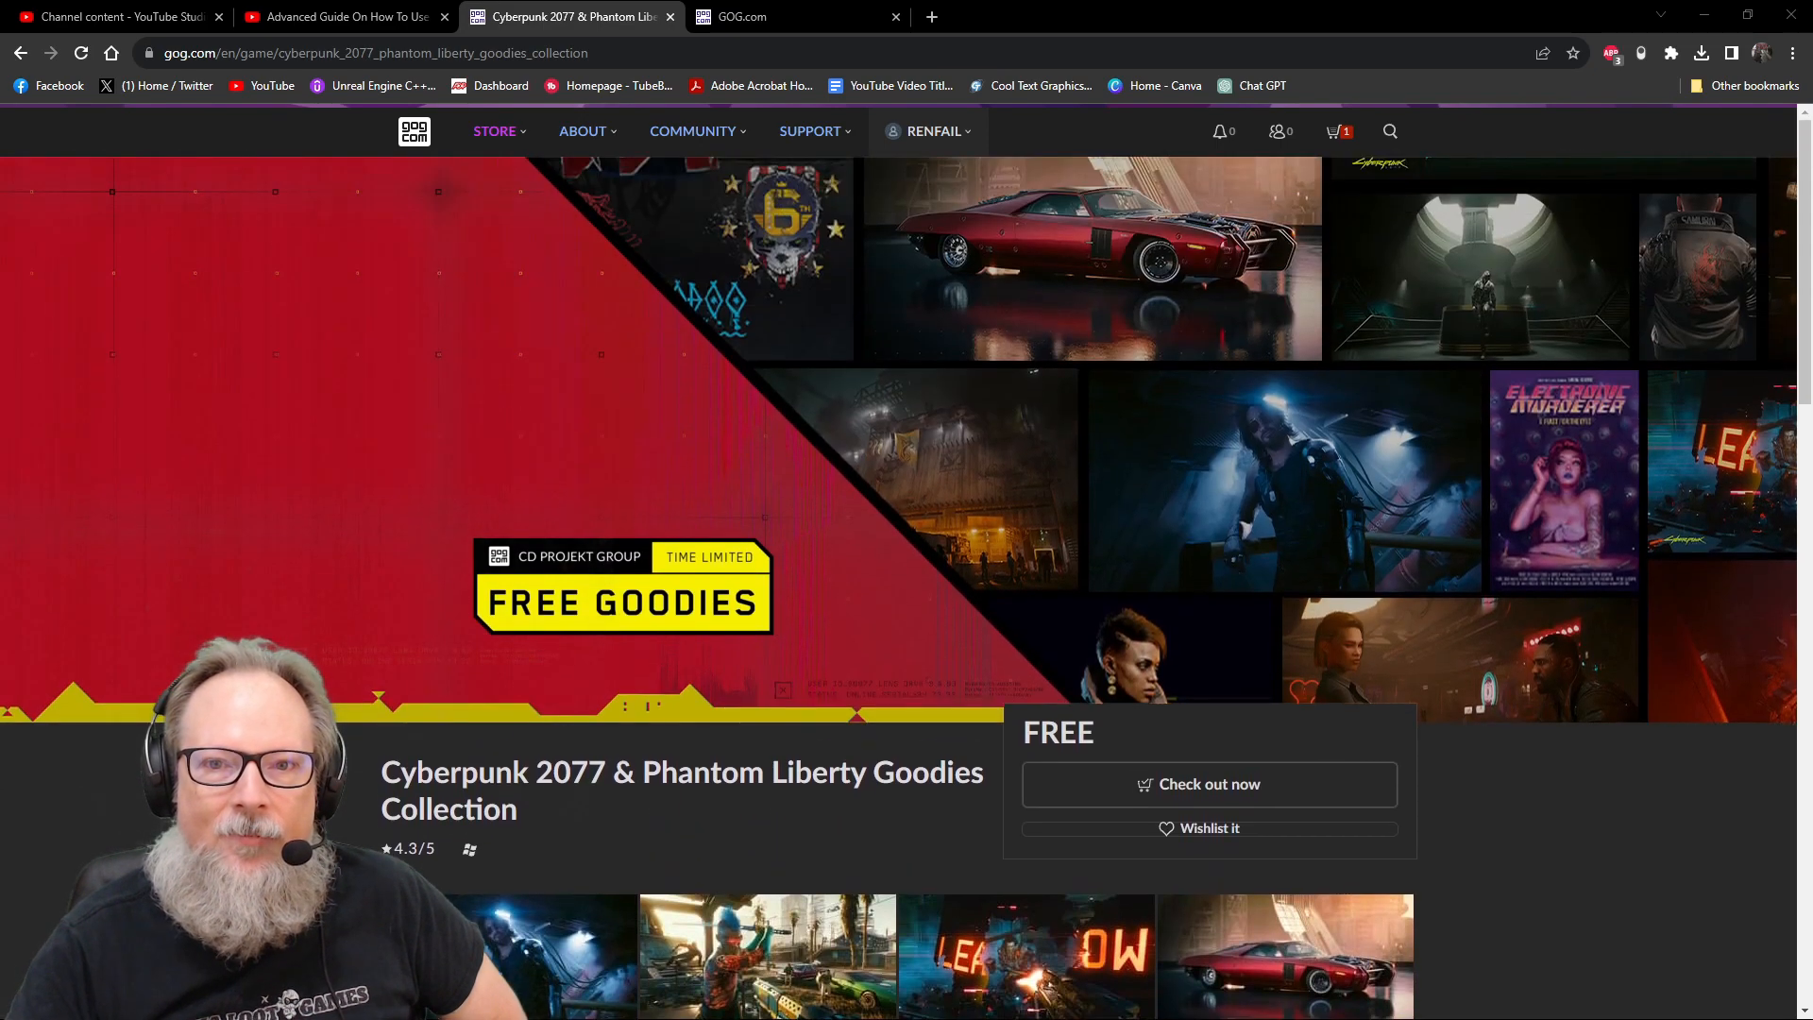
pyautogui.scroll(-3)
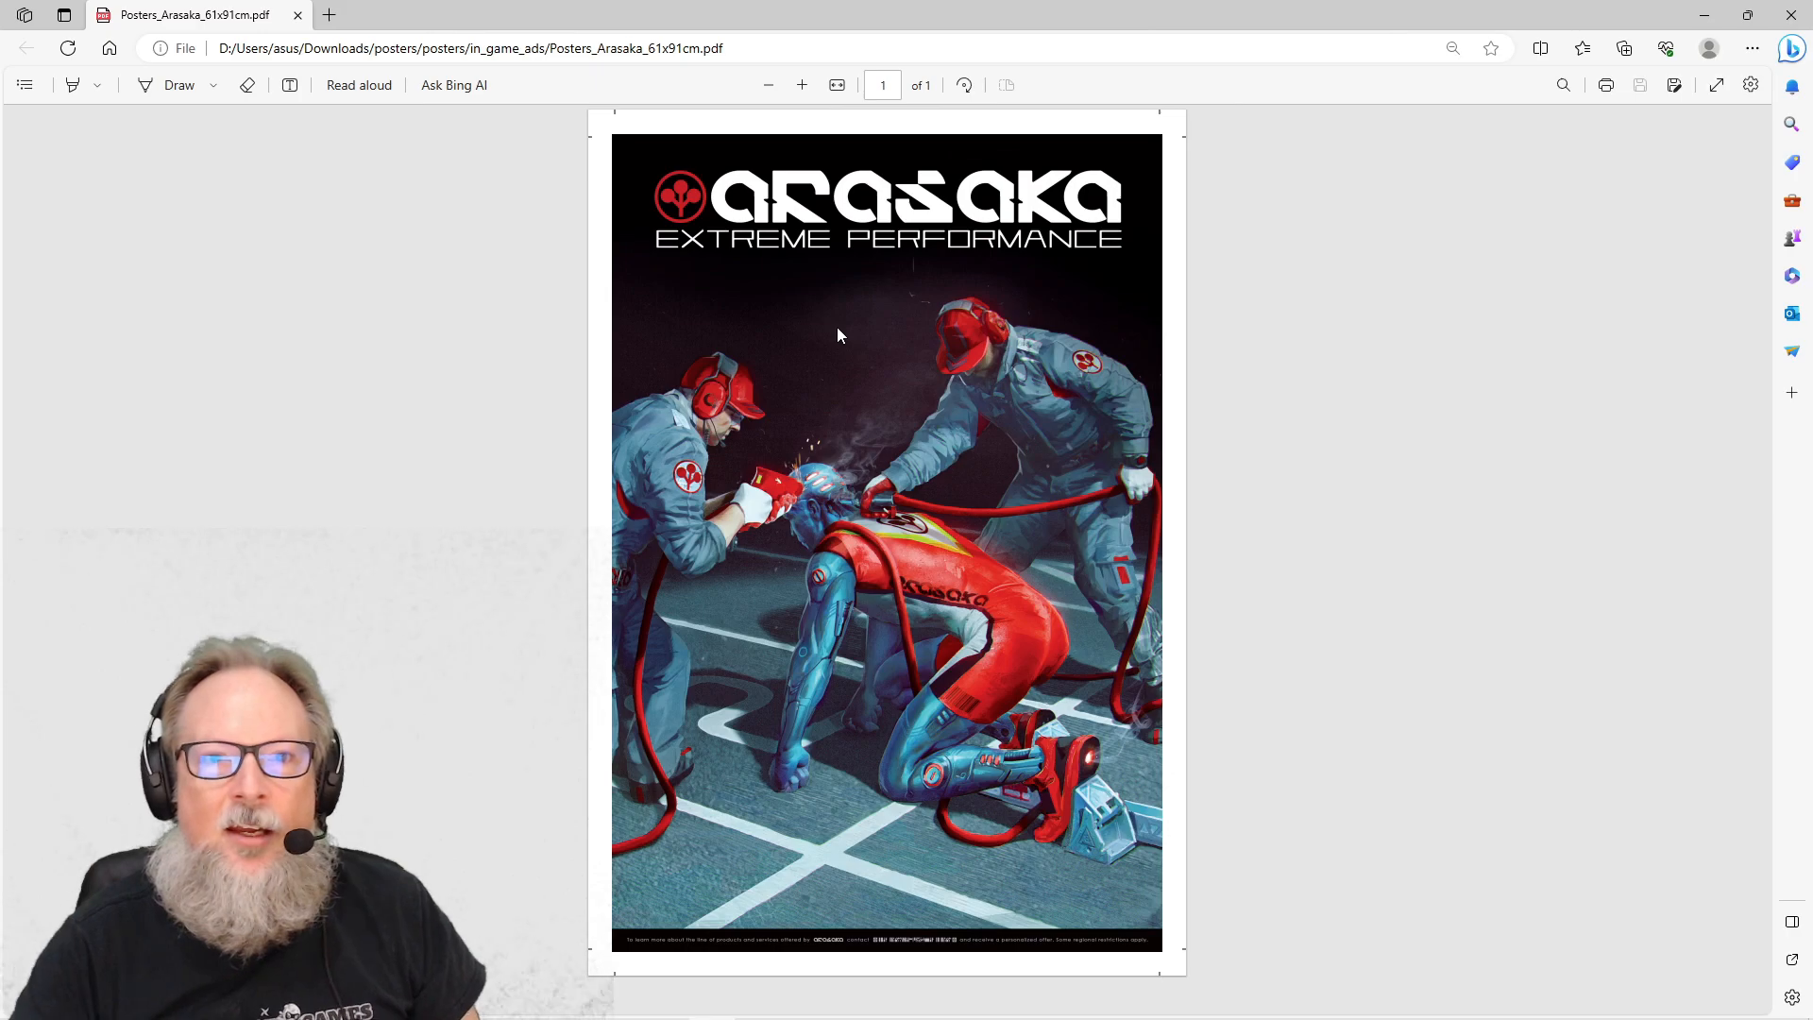
pyautogui.moveTo(1191, 417)
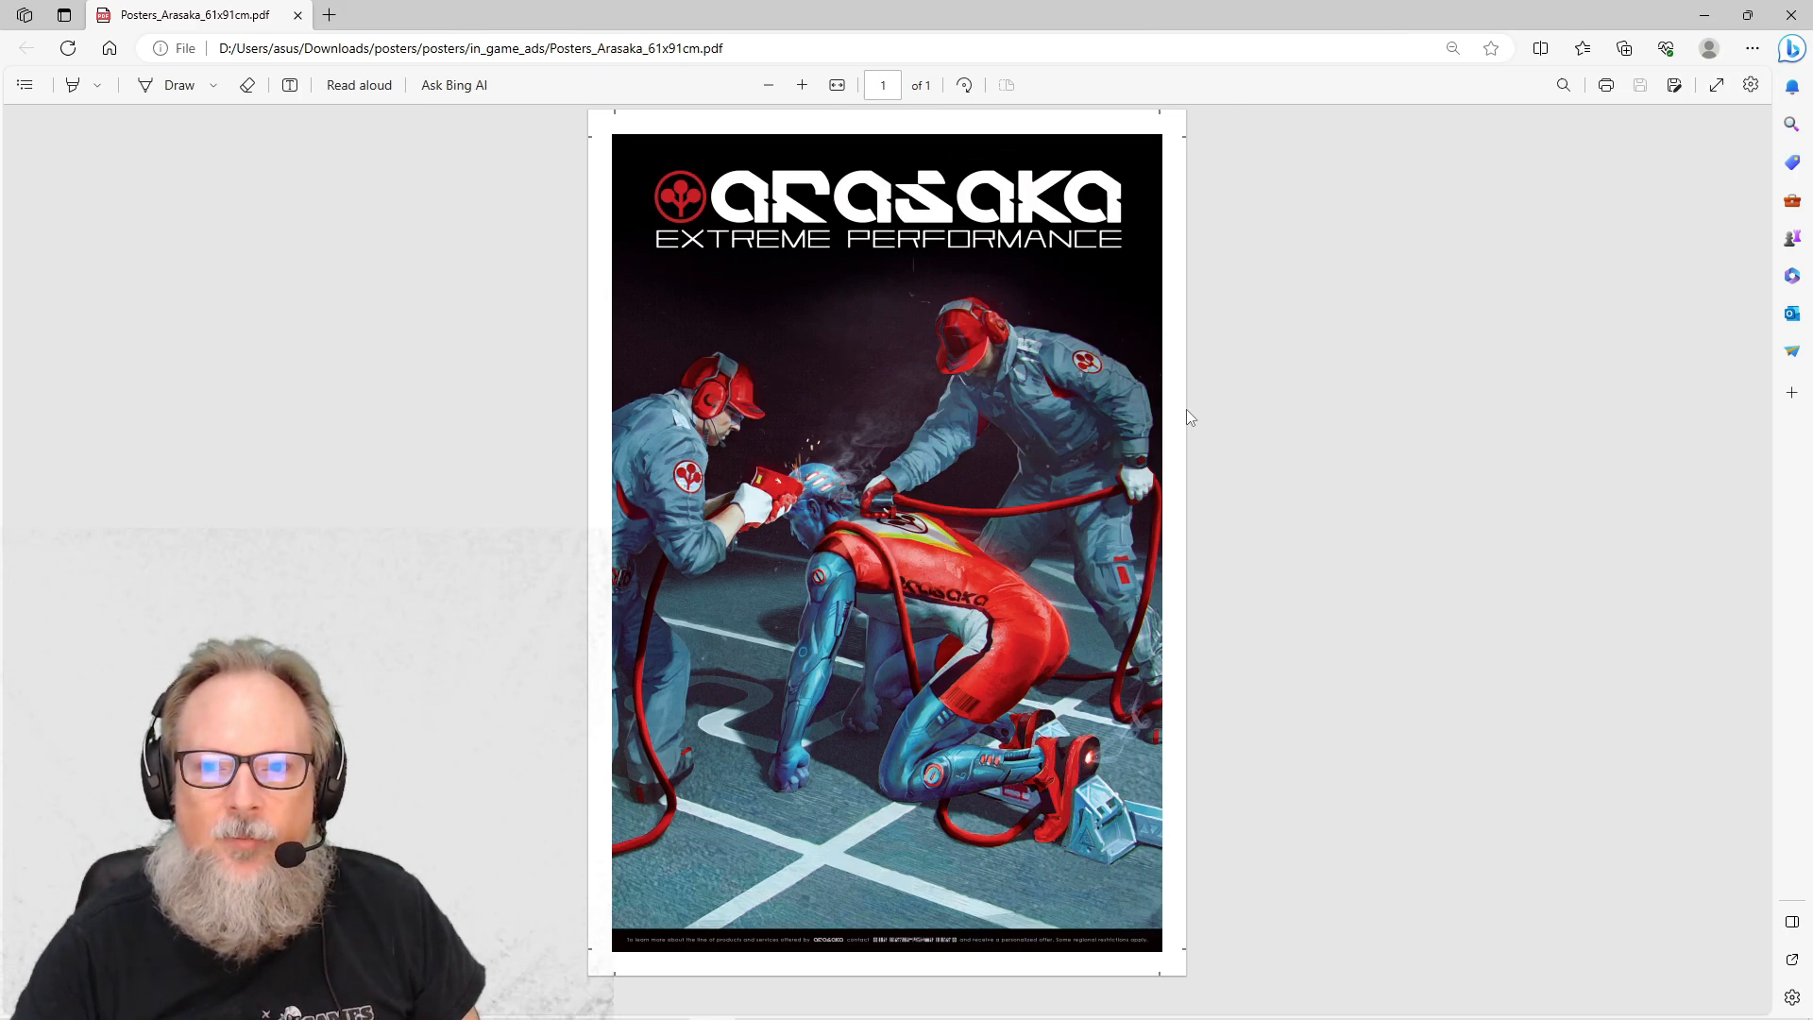
pyautogui.moveTo(1423, 149)
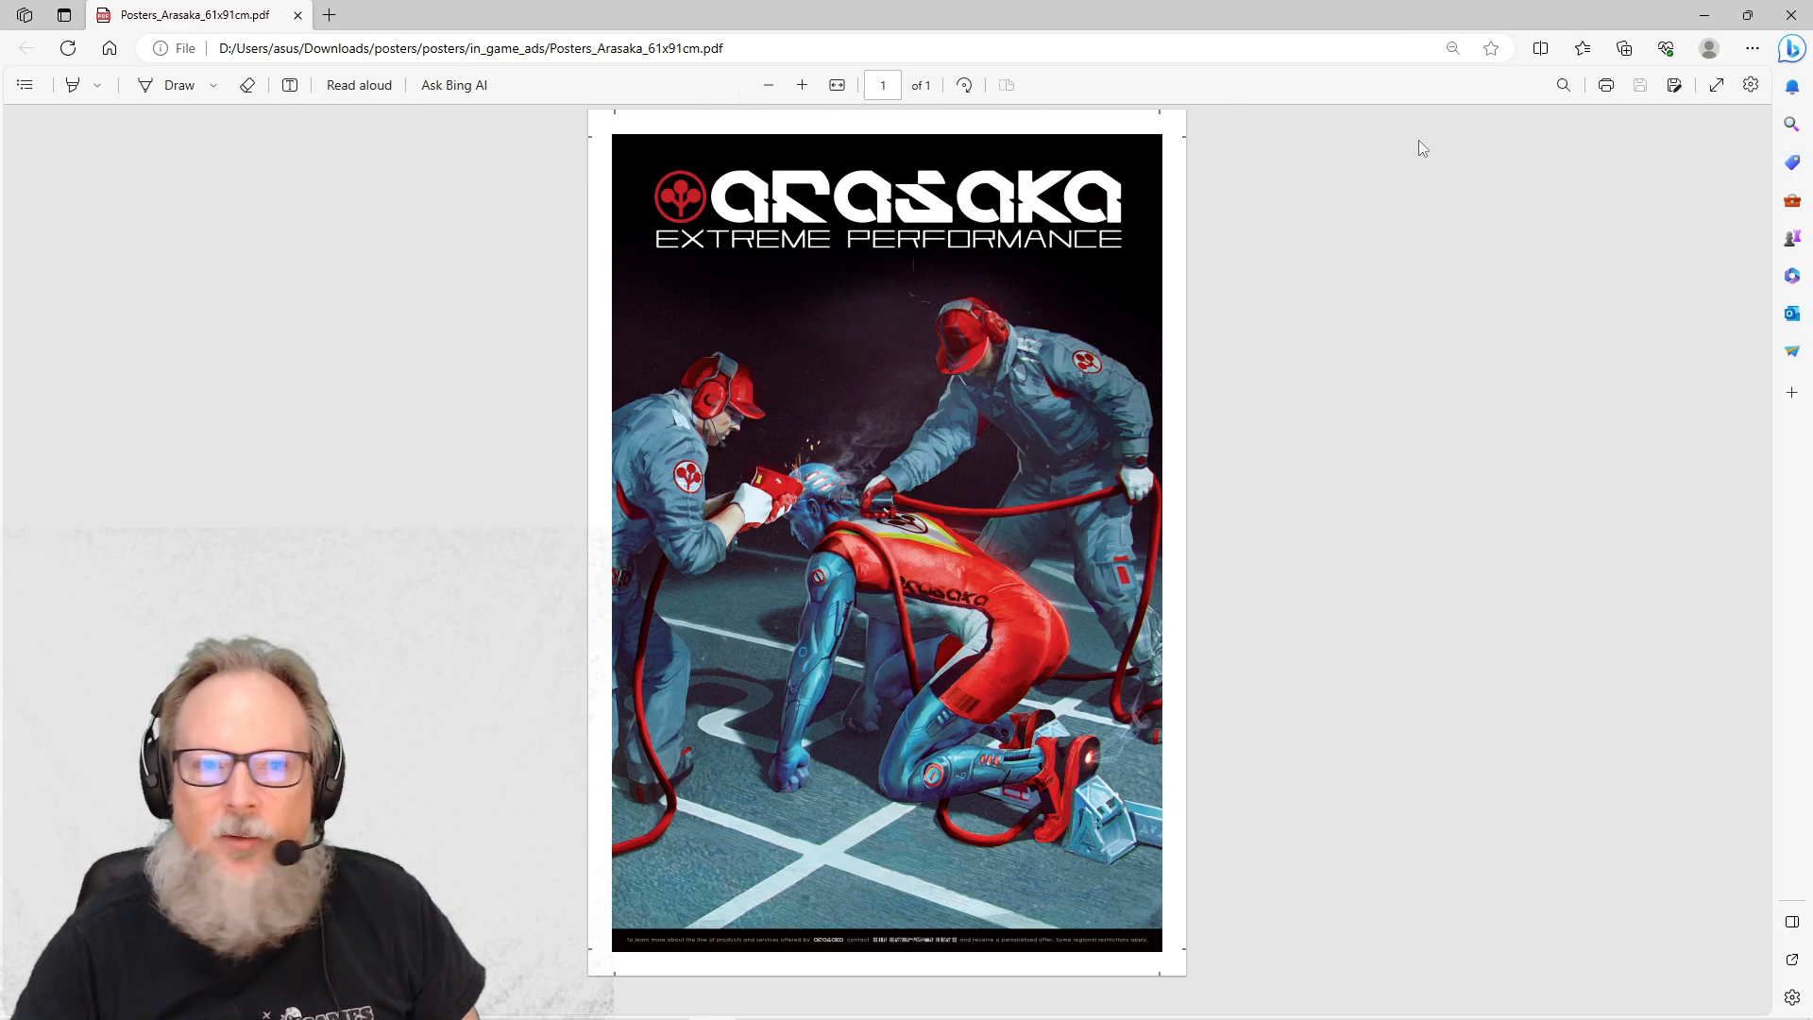
pyautogui.moveTo(1052, 439)
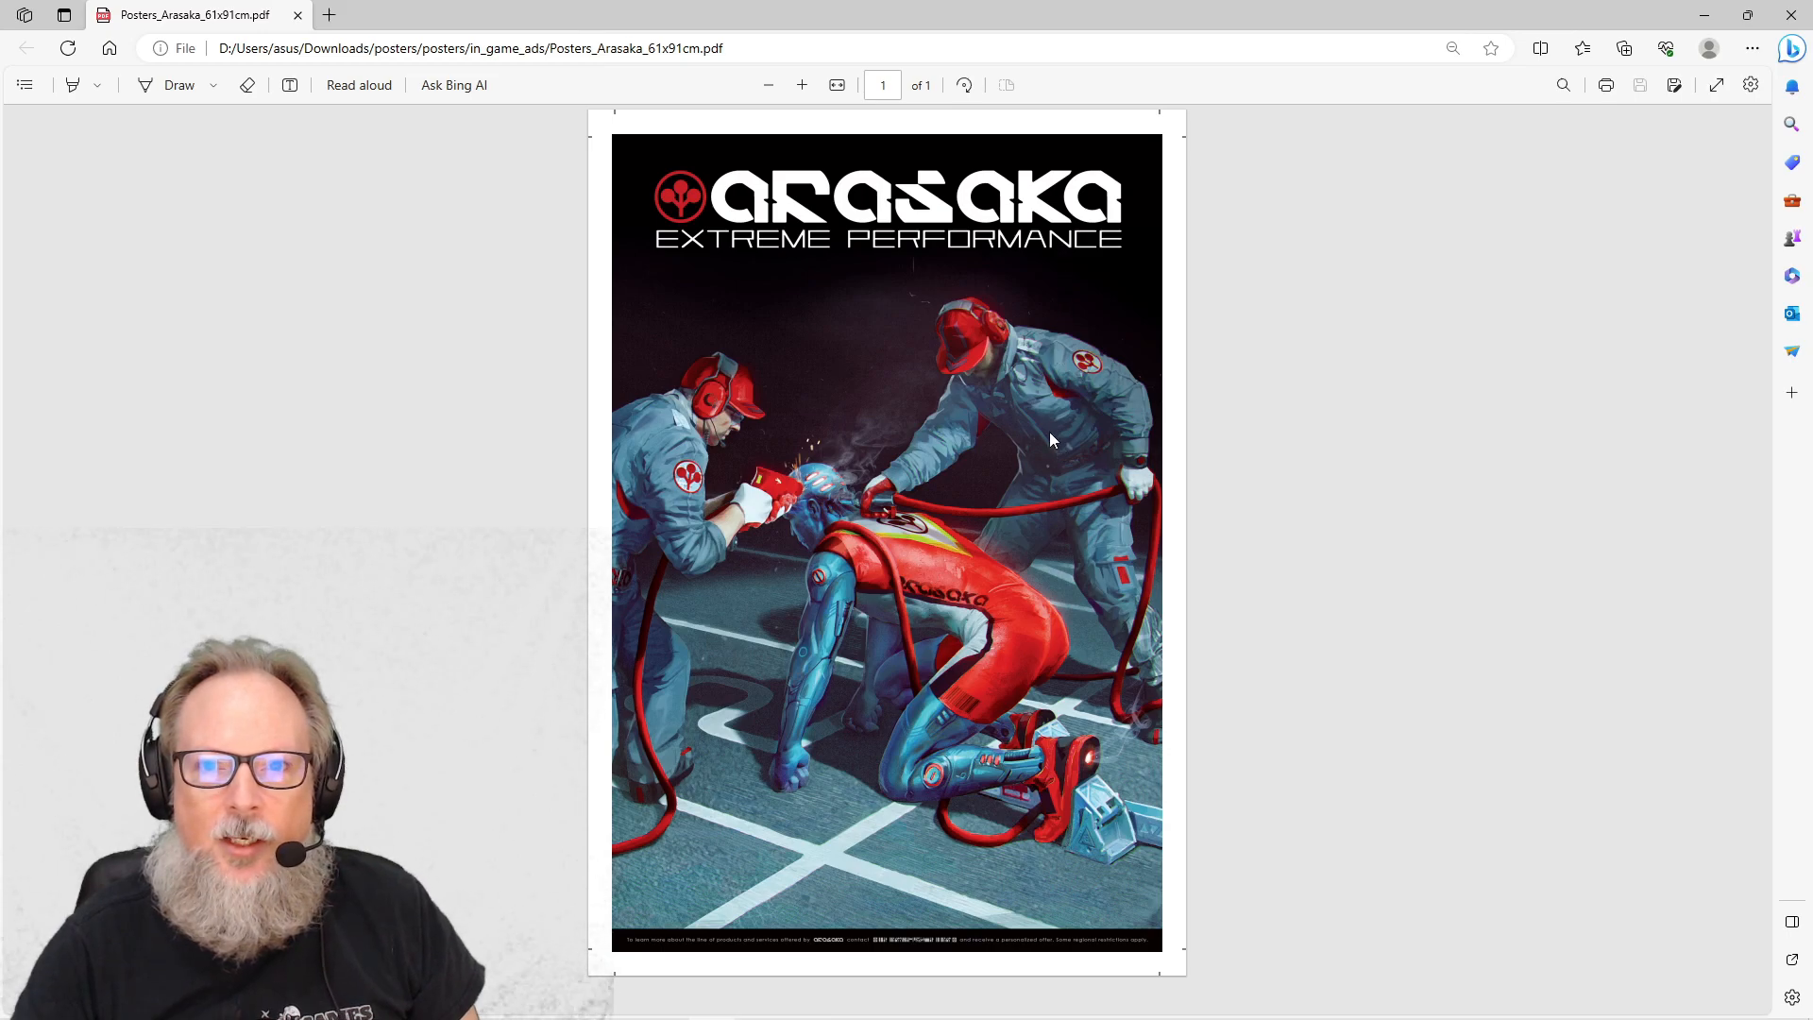
pyautogui.click(794, 84)
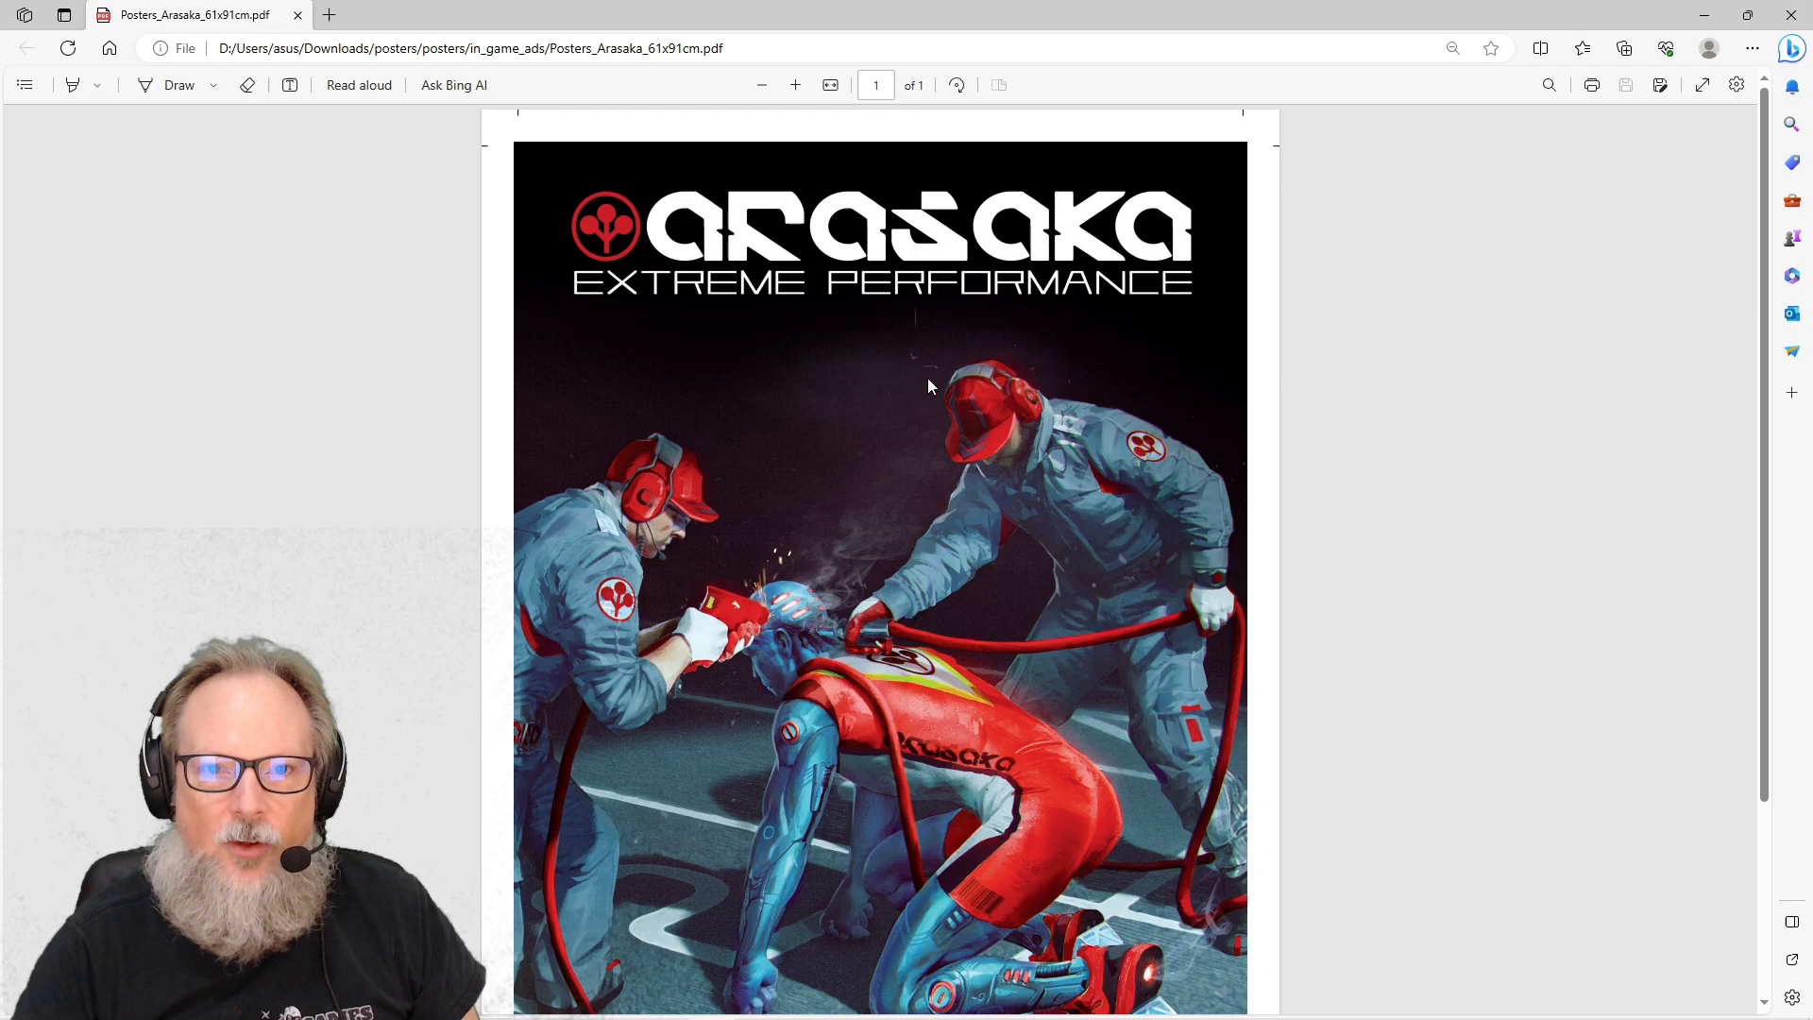
pyautogui.moveTo(929, 377)
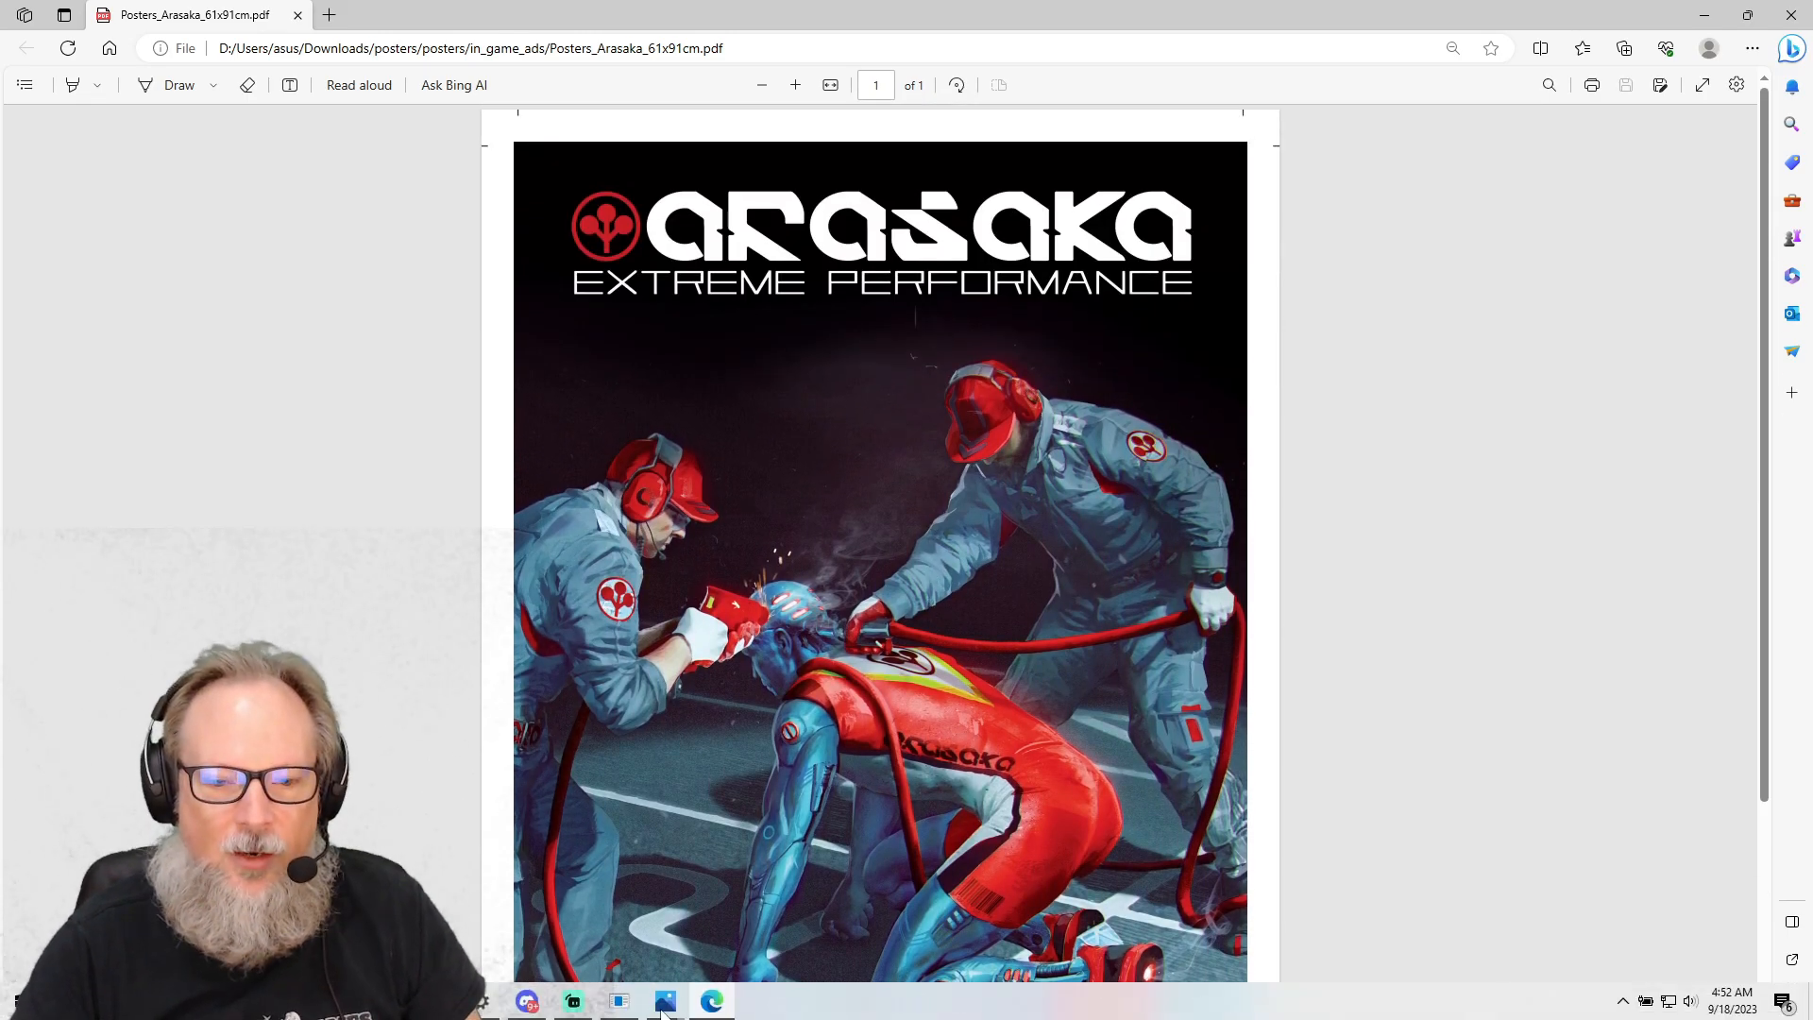
pyautogui.moveTo(664, 1001)
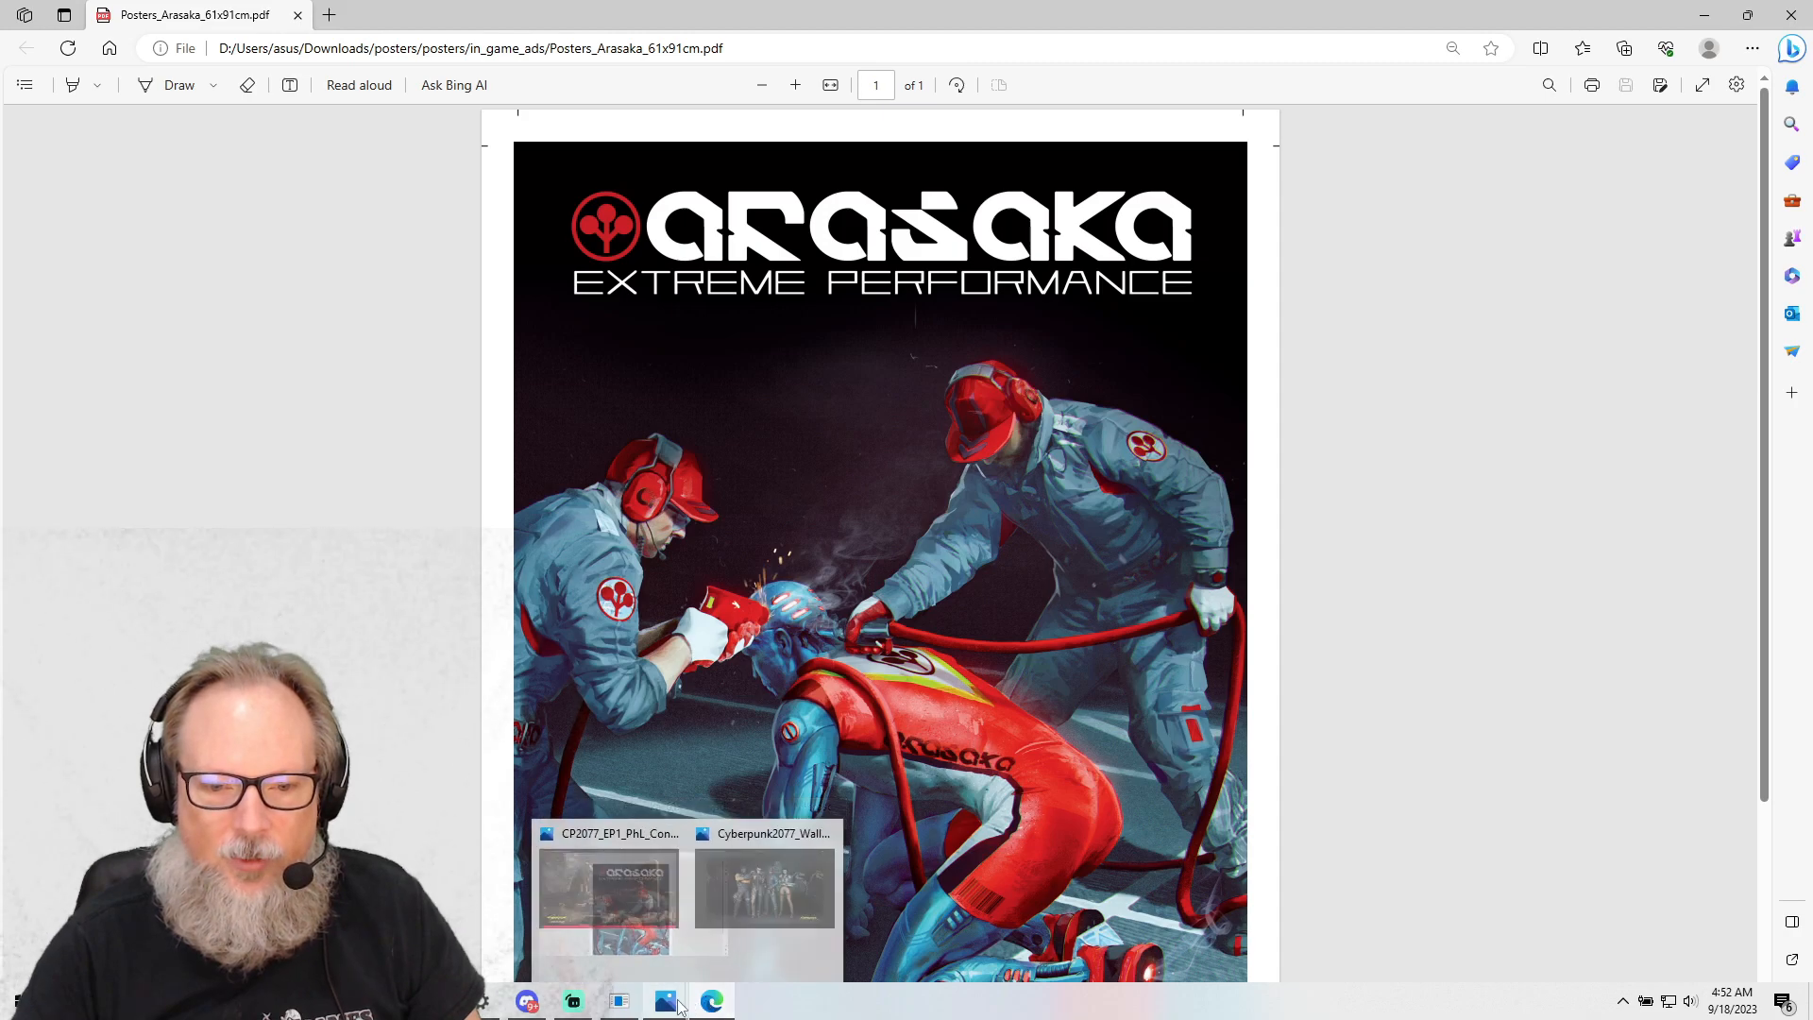
pyautogui.click(763, 891)
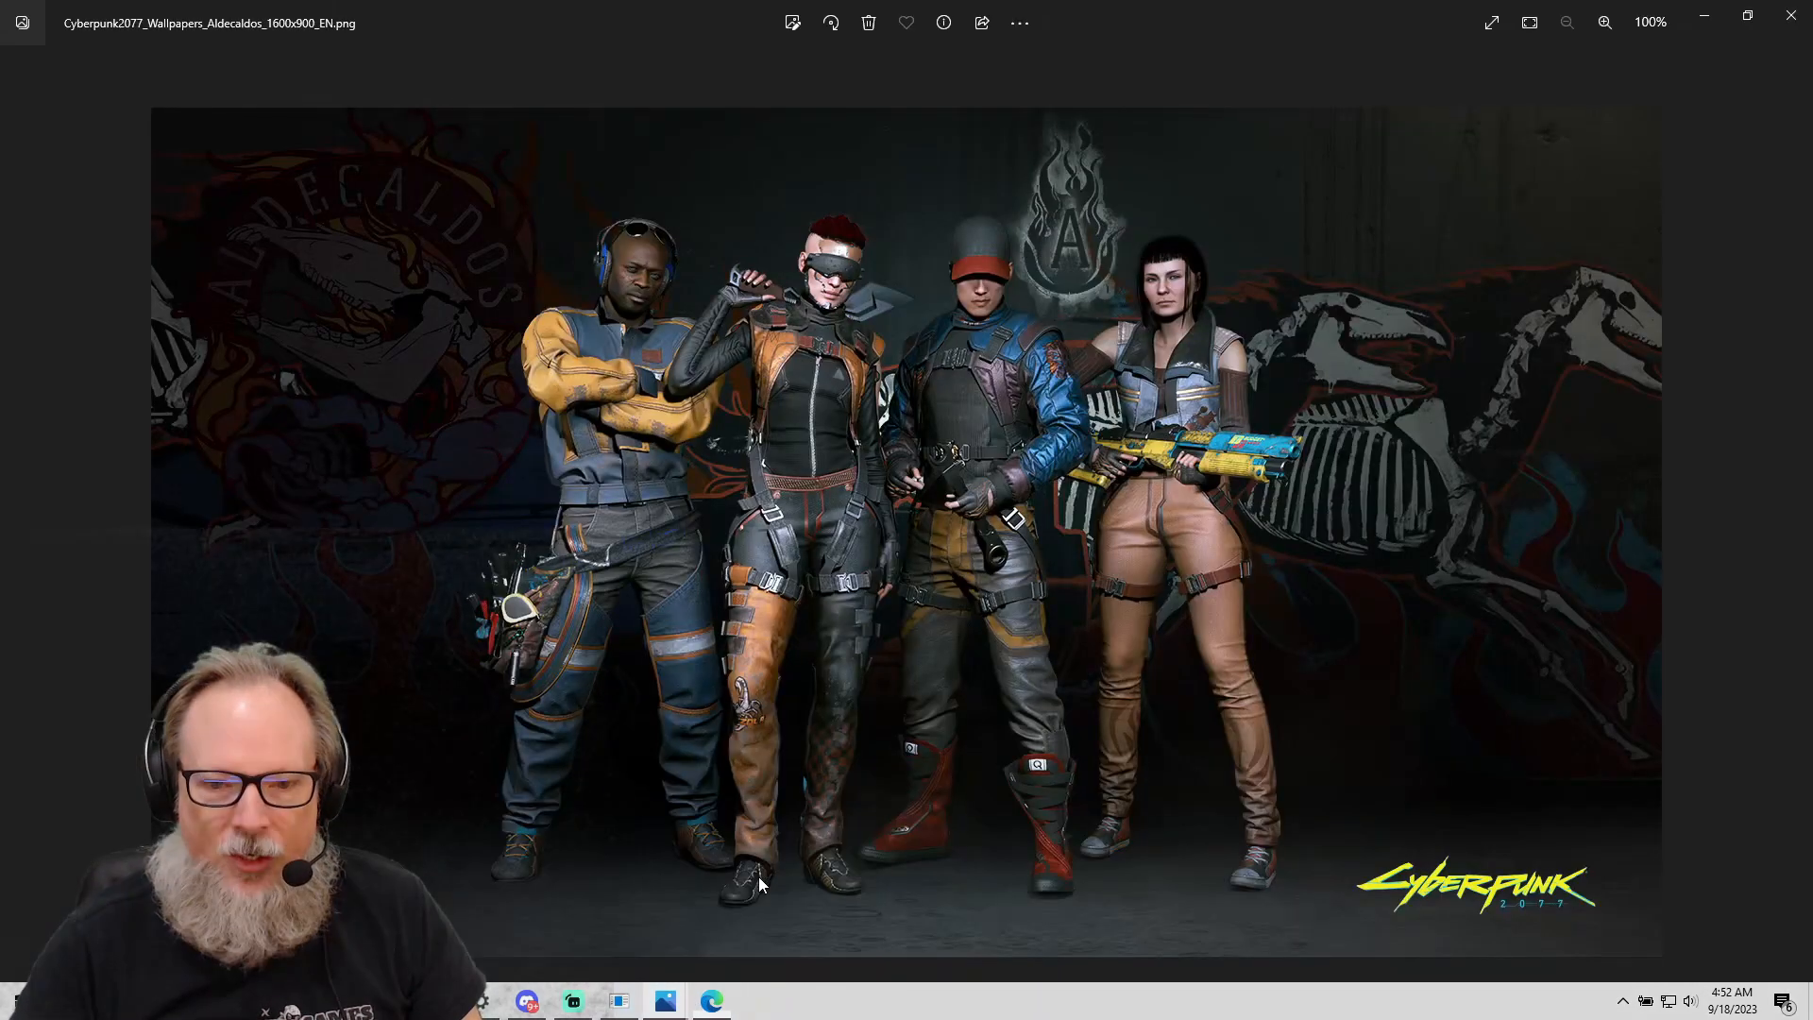
pyautogui.moveTo(1669, 589)
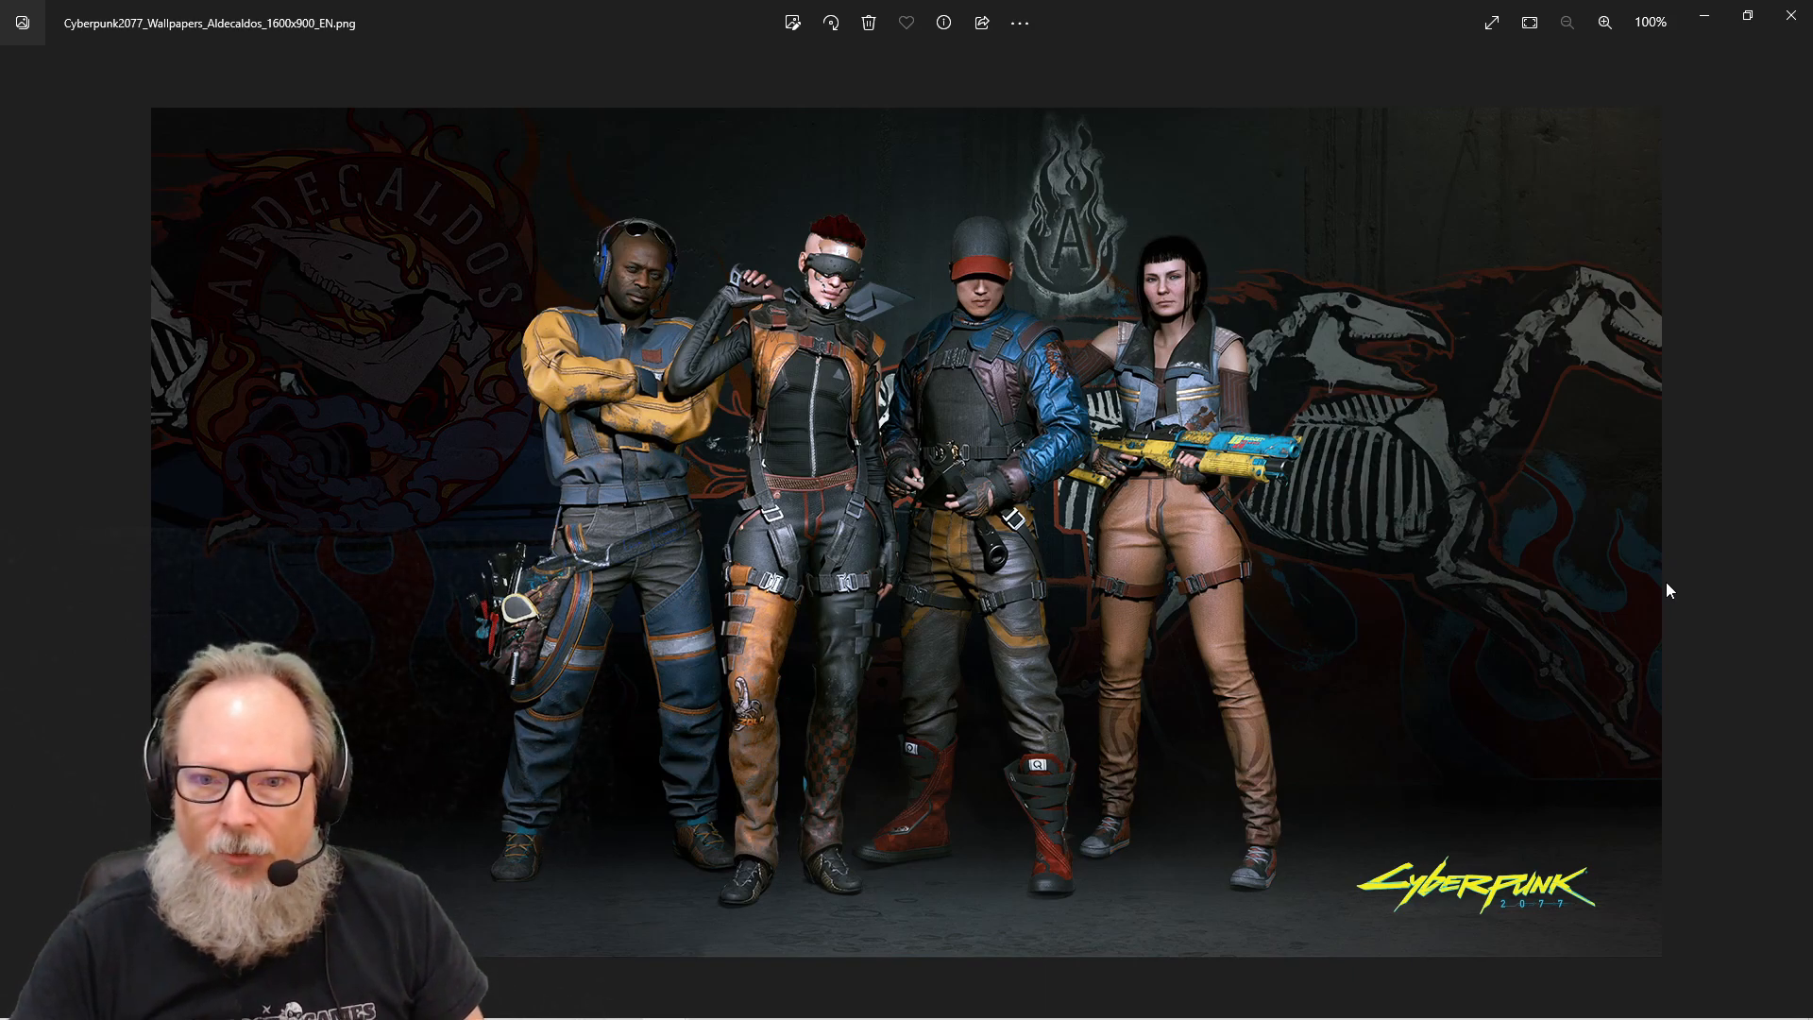
pyautogui.moveTo(1475, 561)
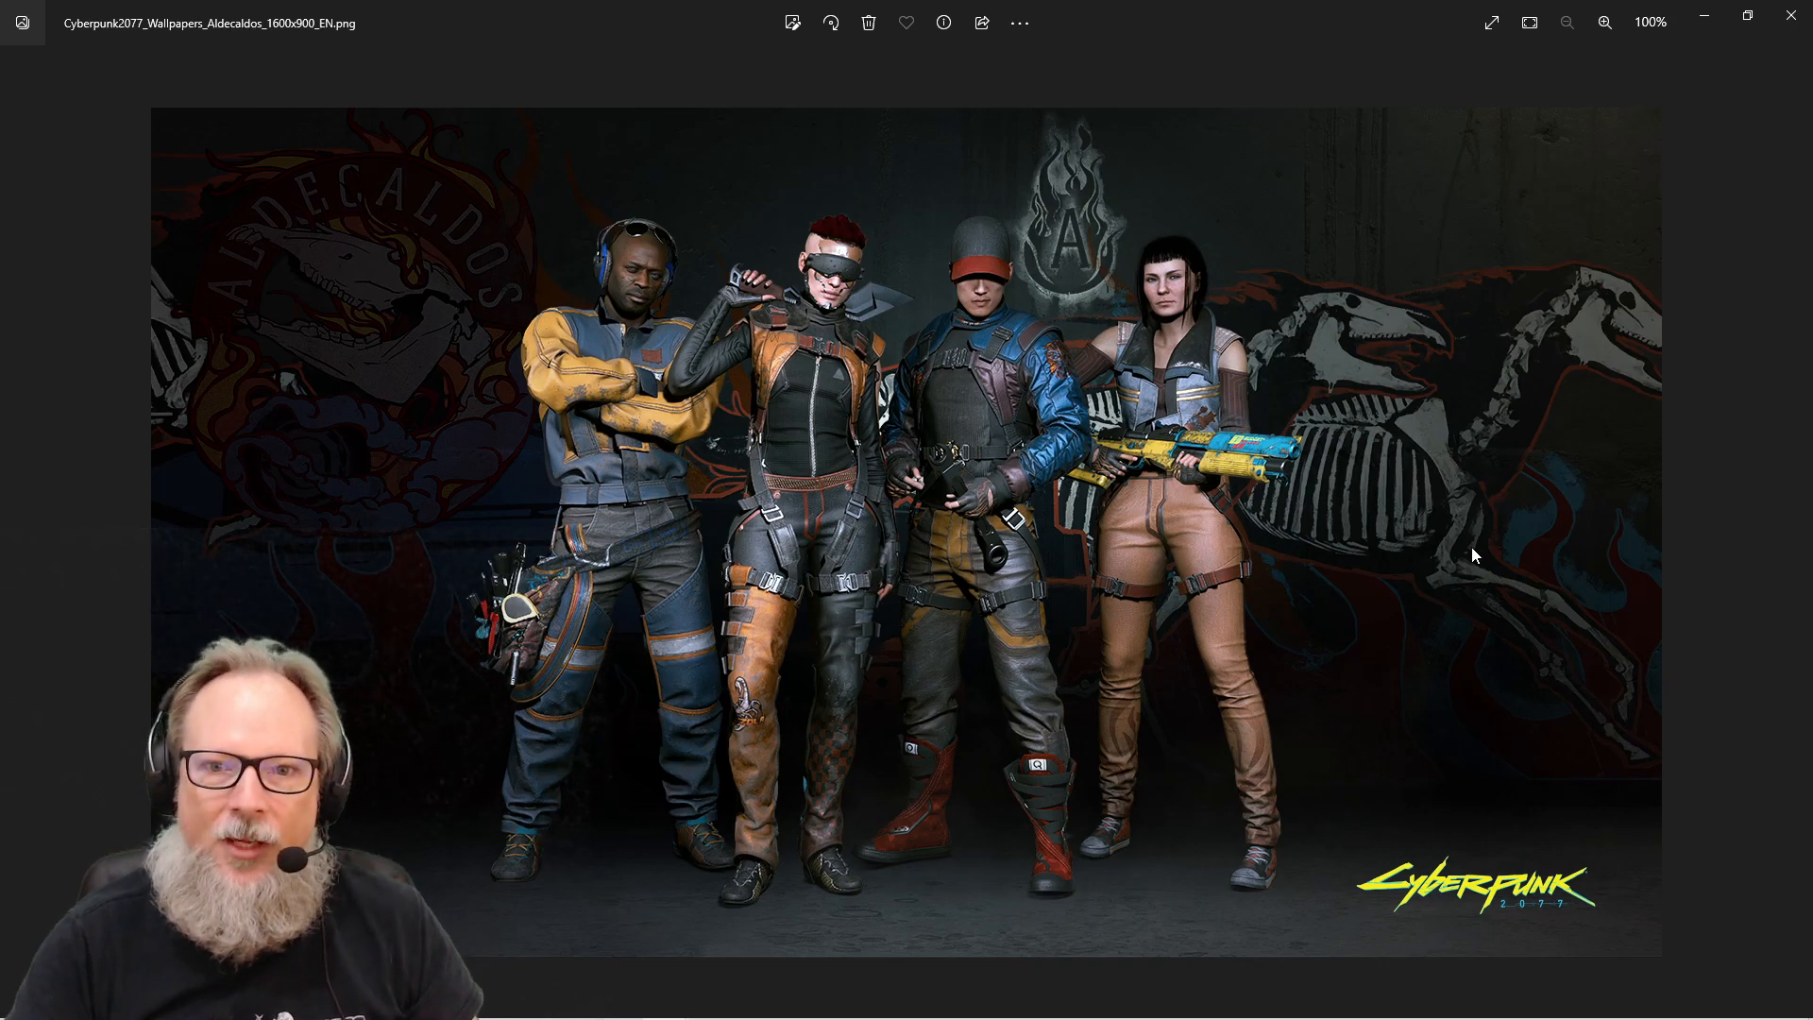
pyautogui.moveTo(1478, 541)
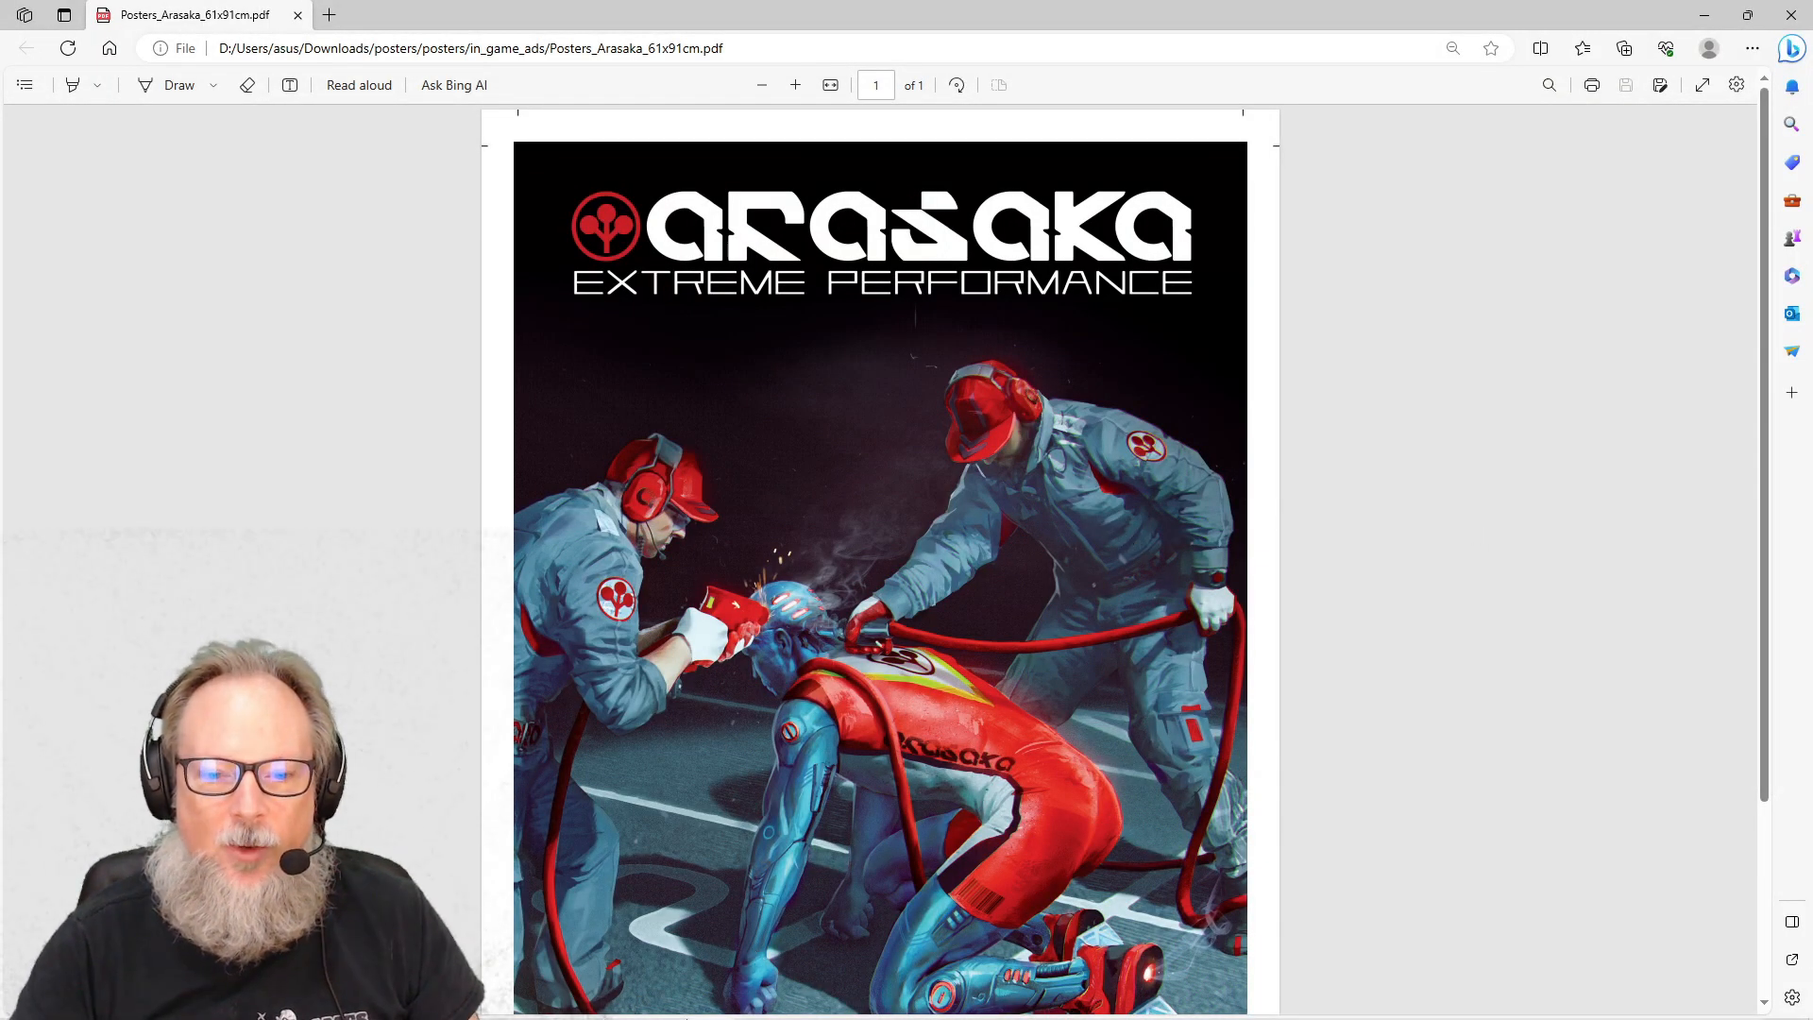
pyautogui.moveTo(664, 1000)
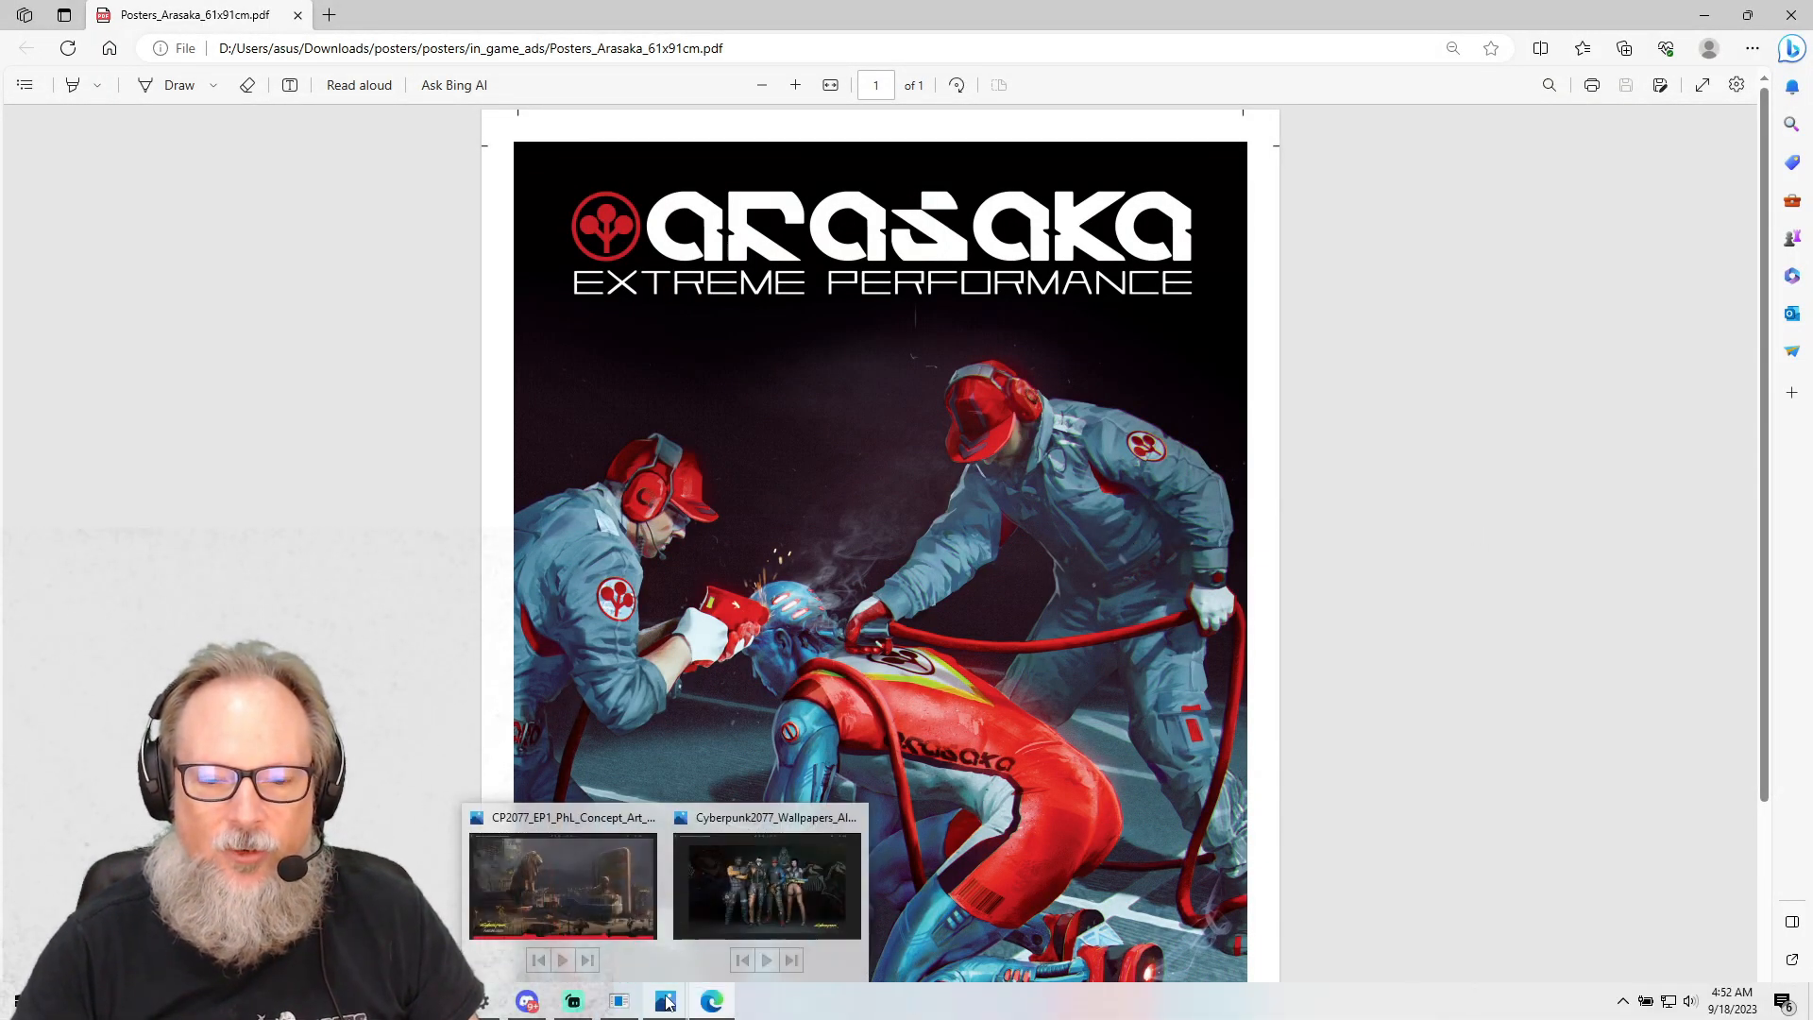
pyautogui.click(563, 885)
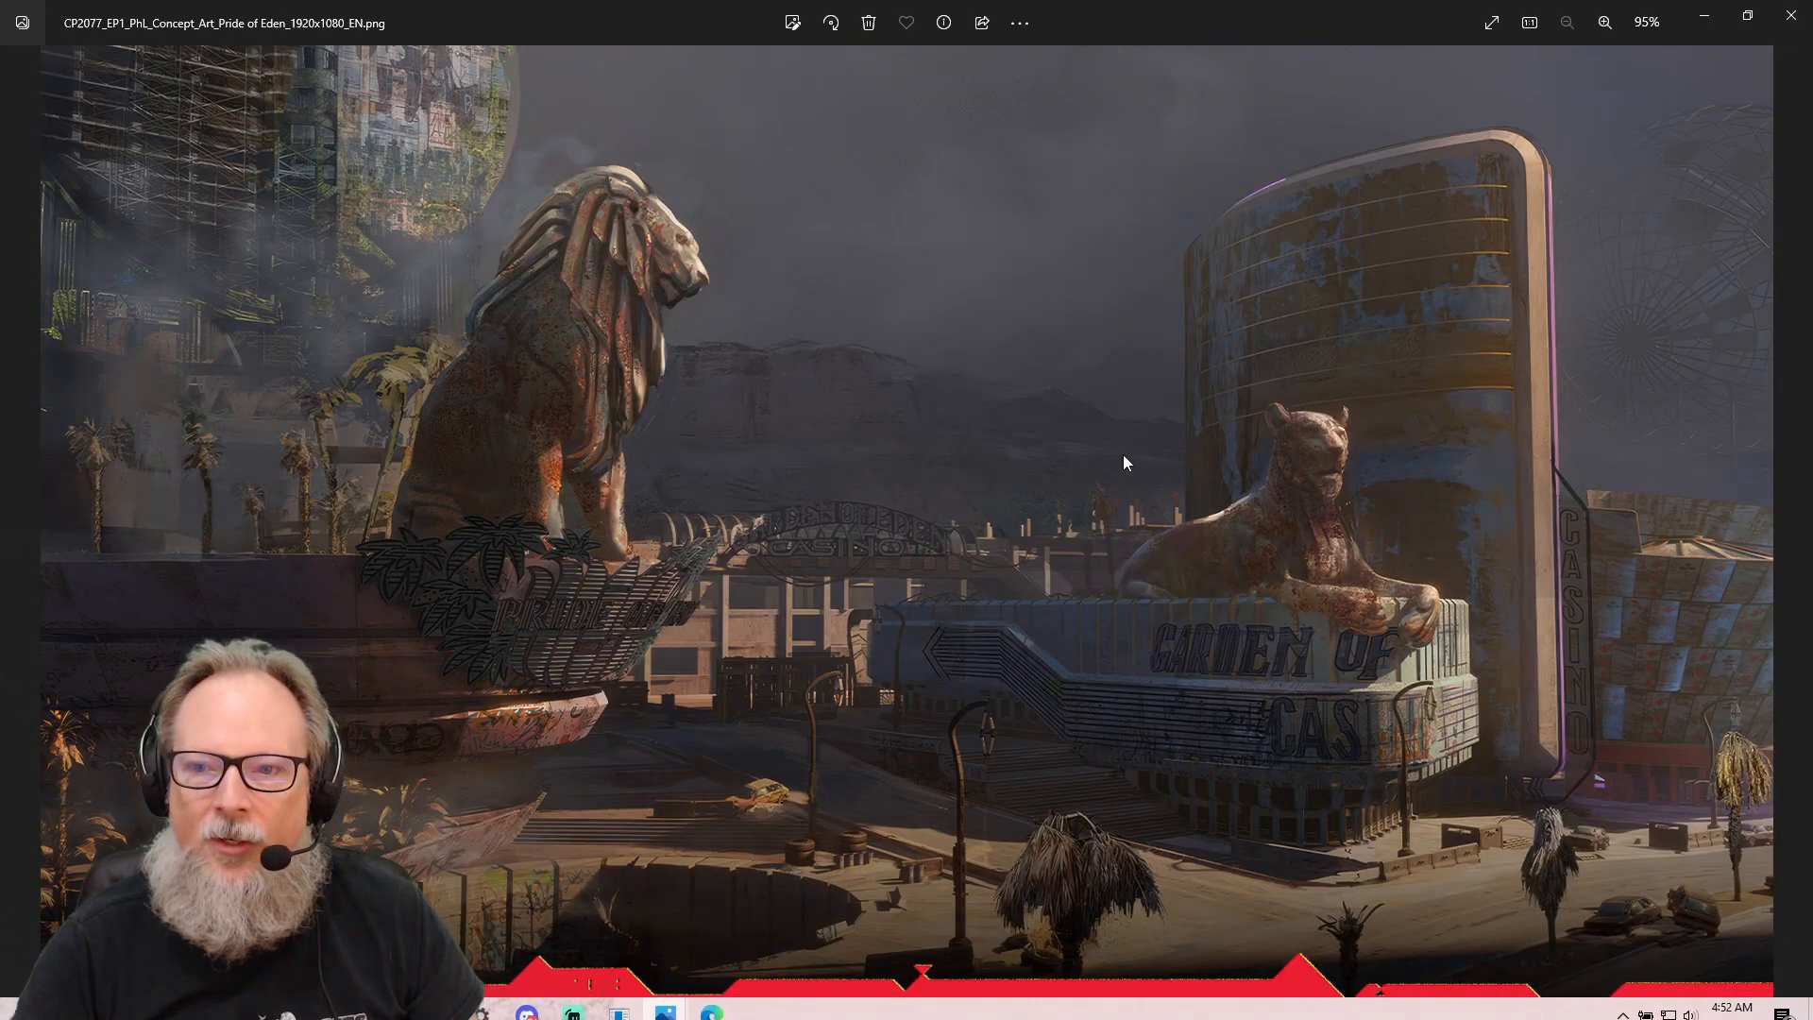
pyautogui.moveTo(1307, 445)
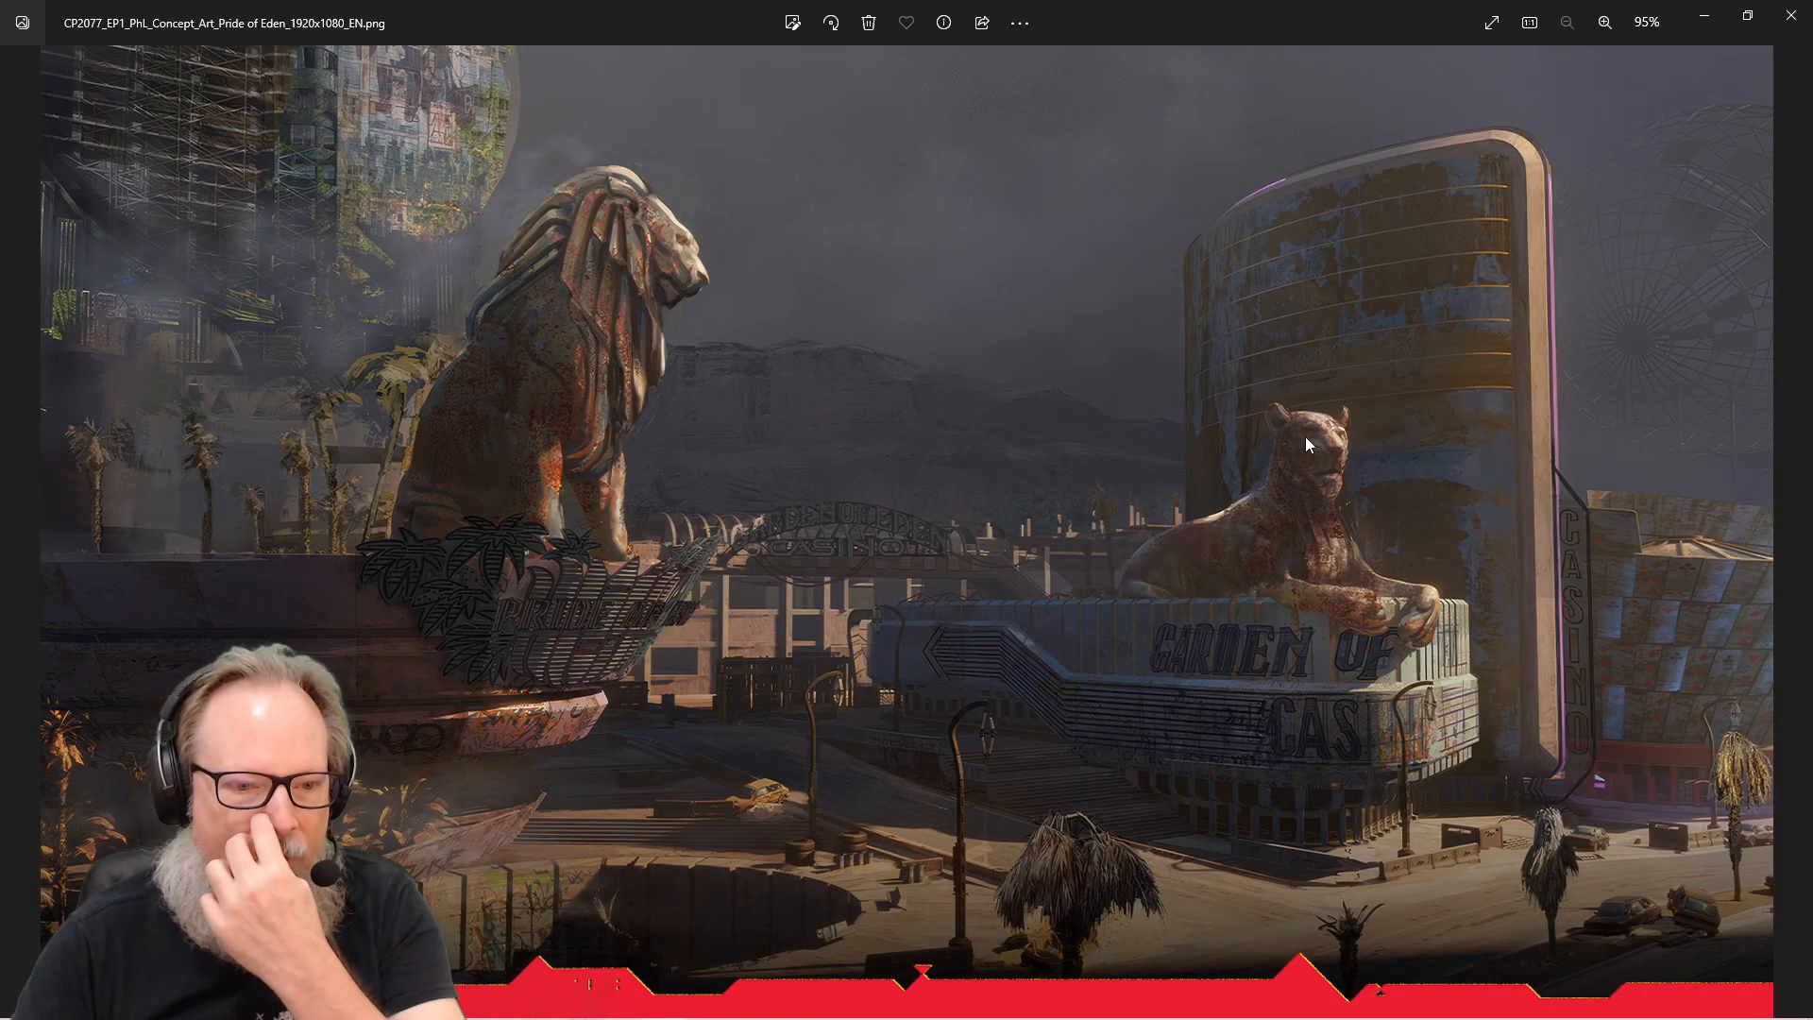
pyautogui.moveTo(1621, 470)
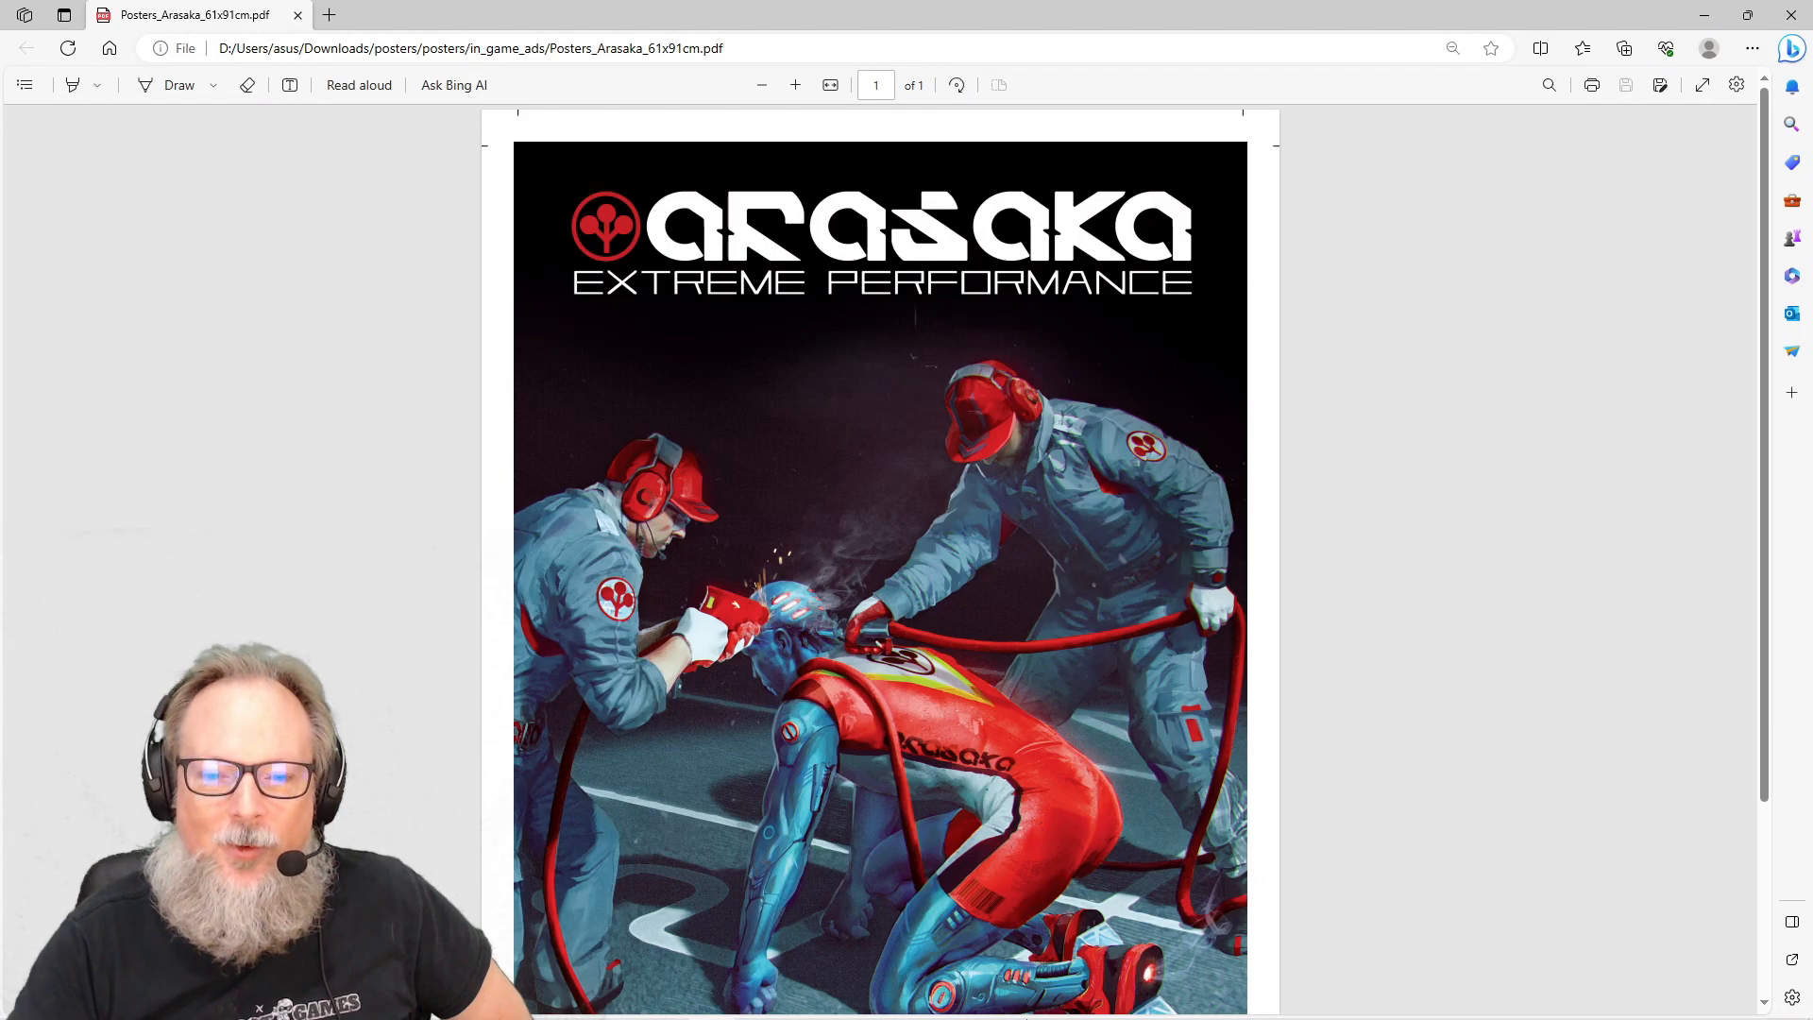
pyautogui.moveTo(572, 1000)
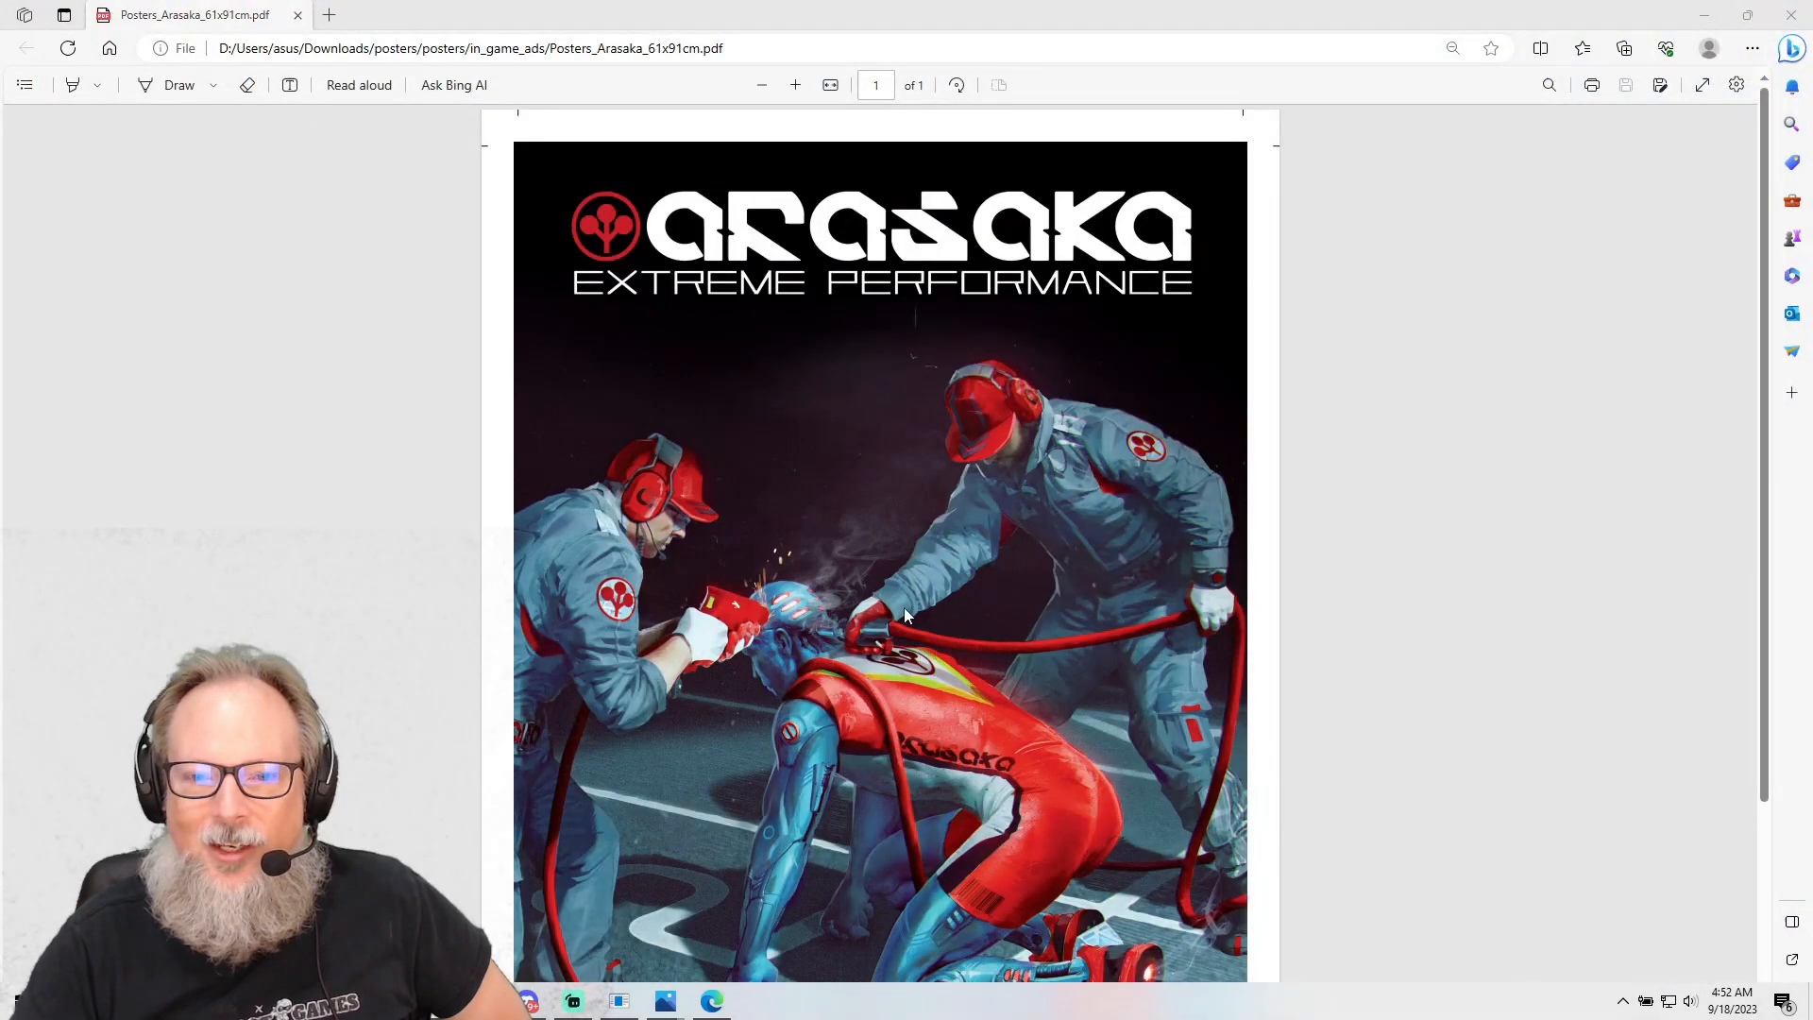
pyautogui.click(573, 1001)
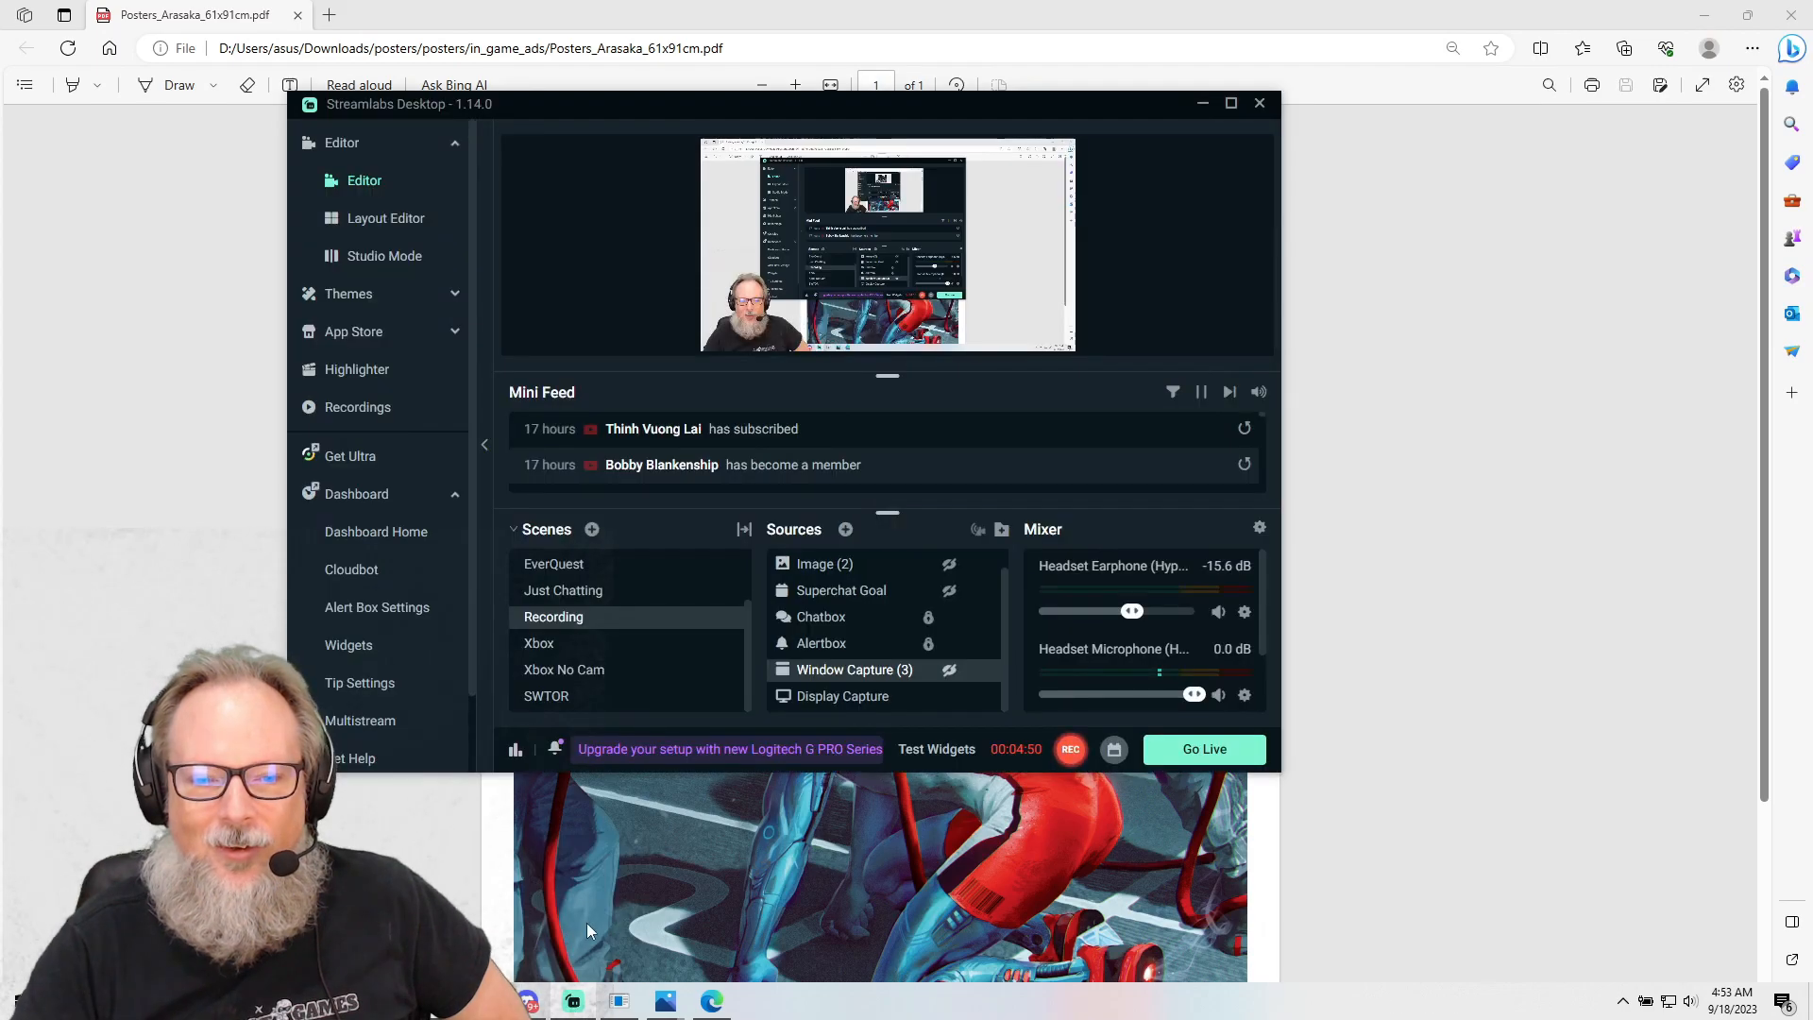
pyautogui.moveTo(875, 643)
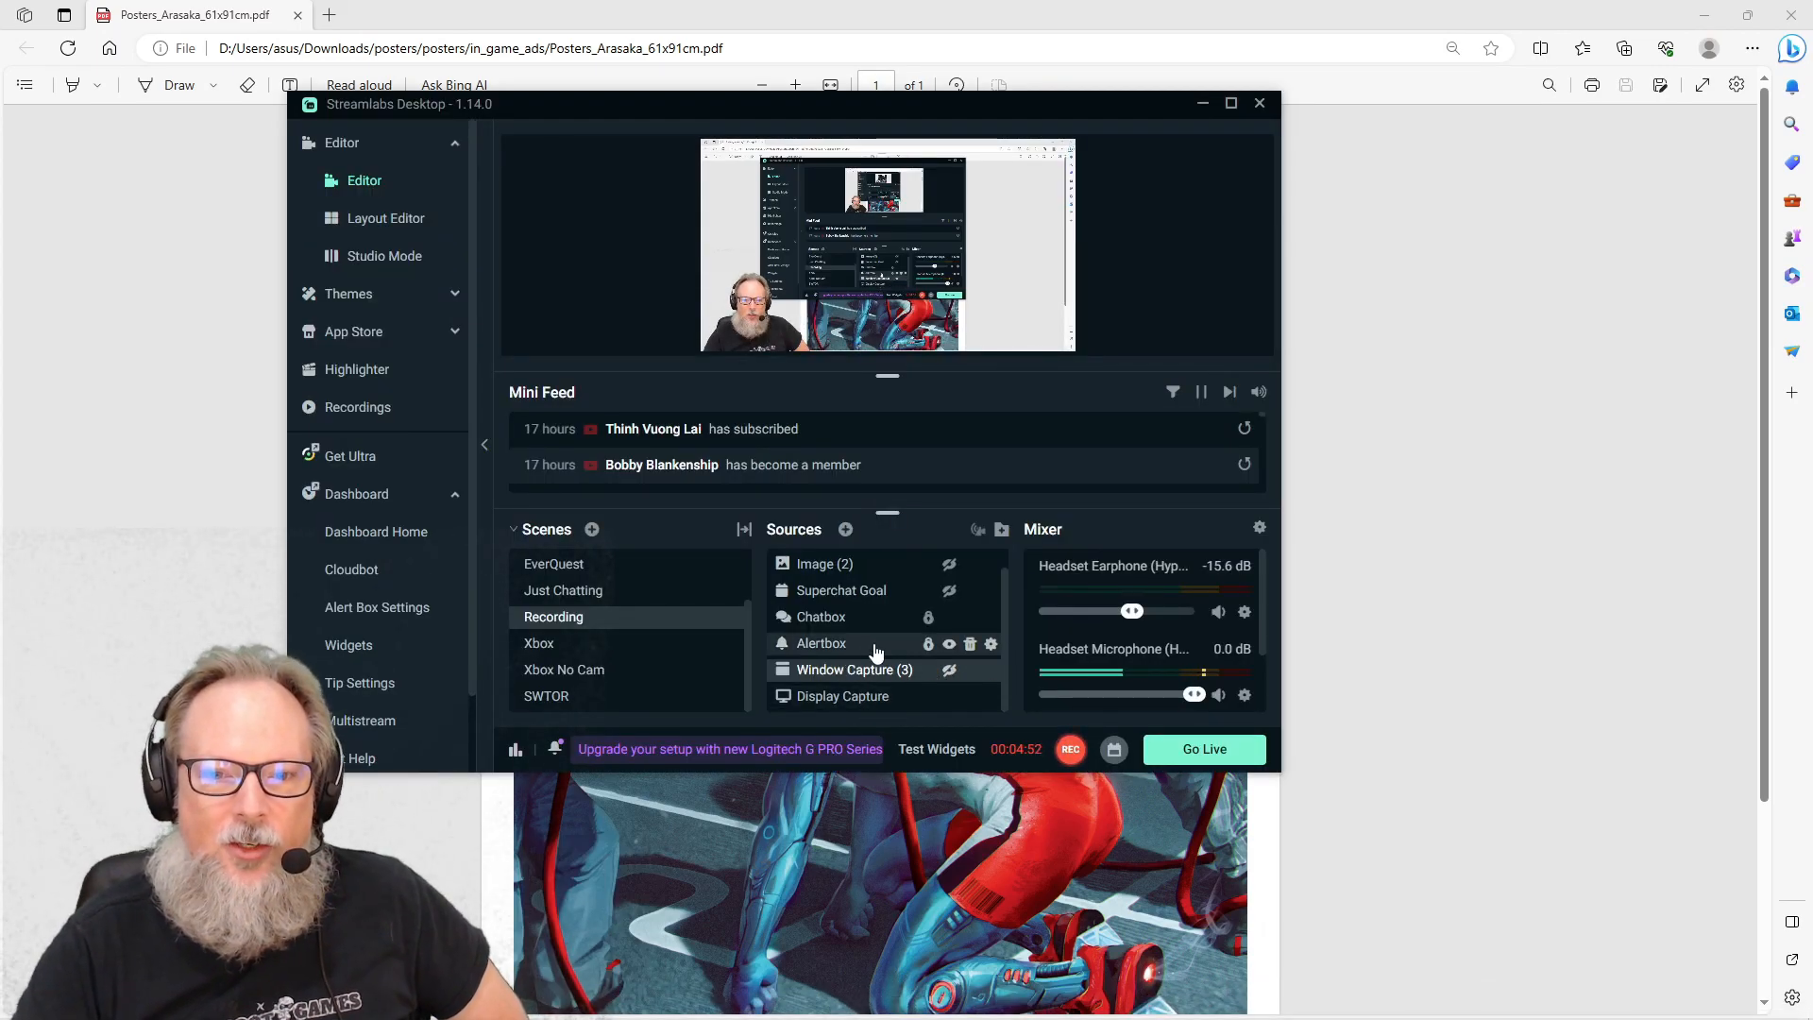
pyautogui.moveTo(948, 680)
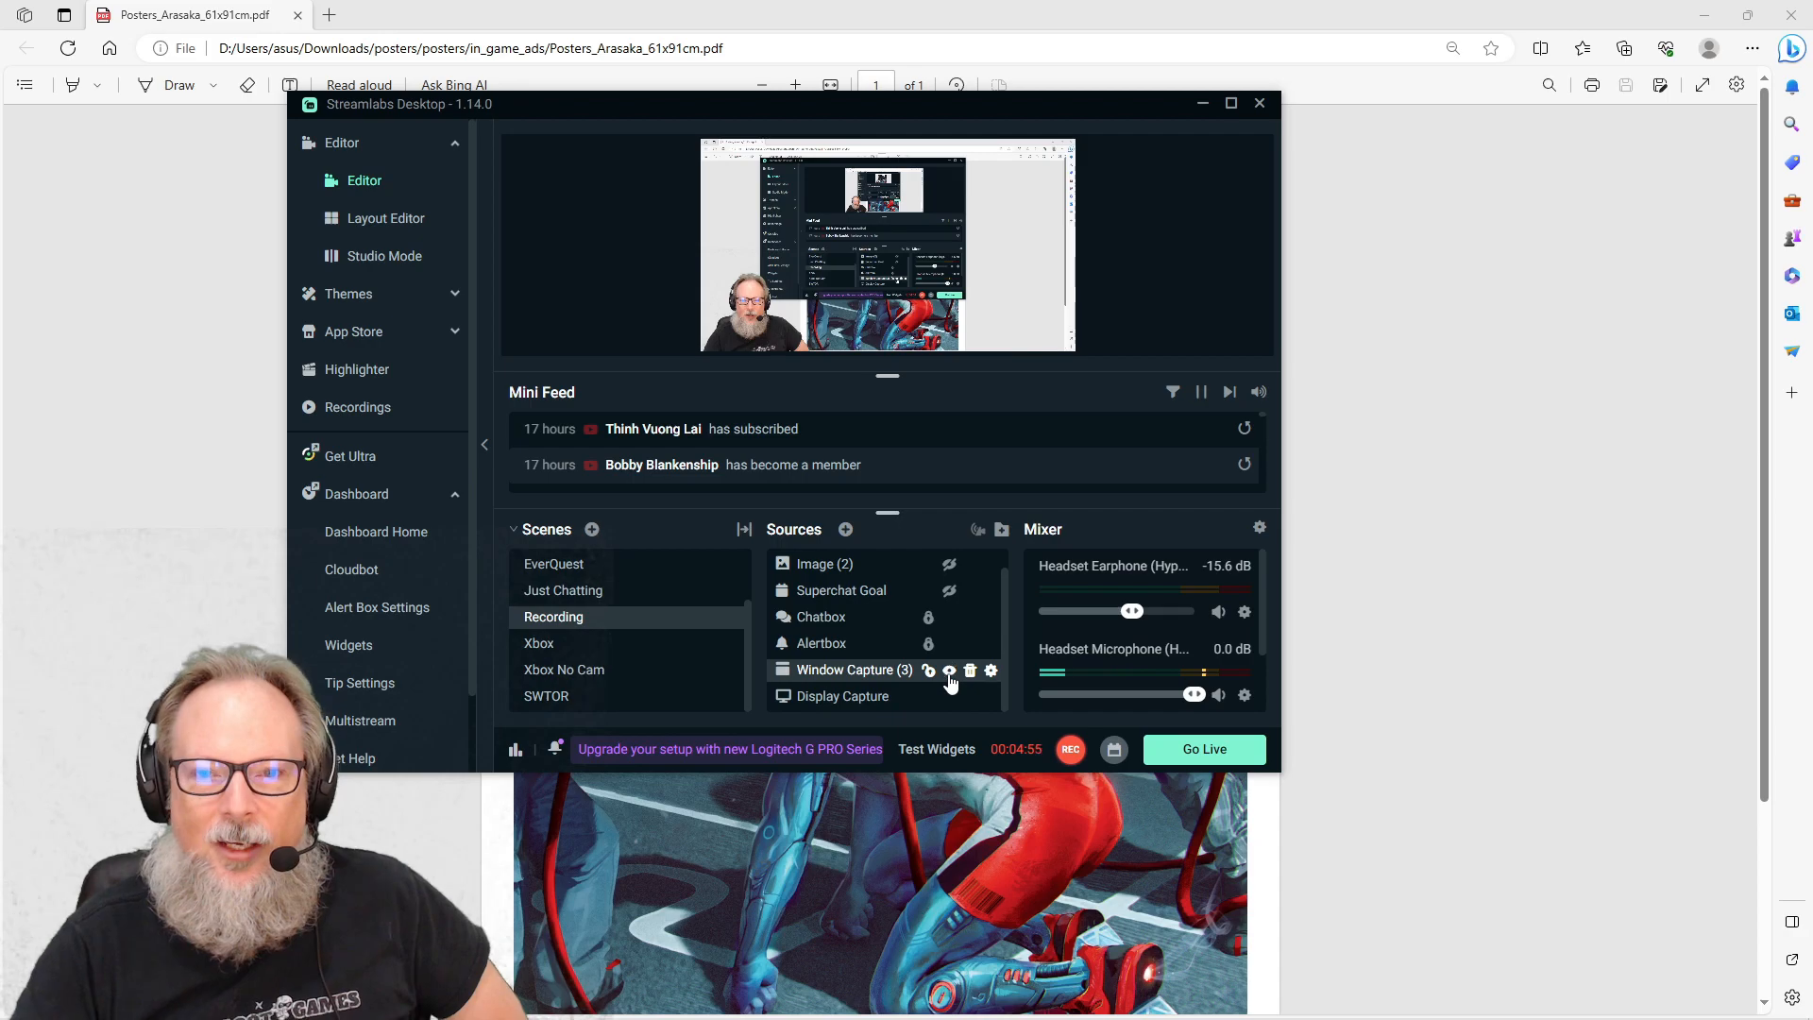